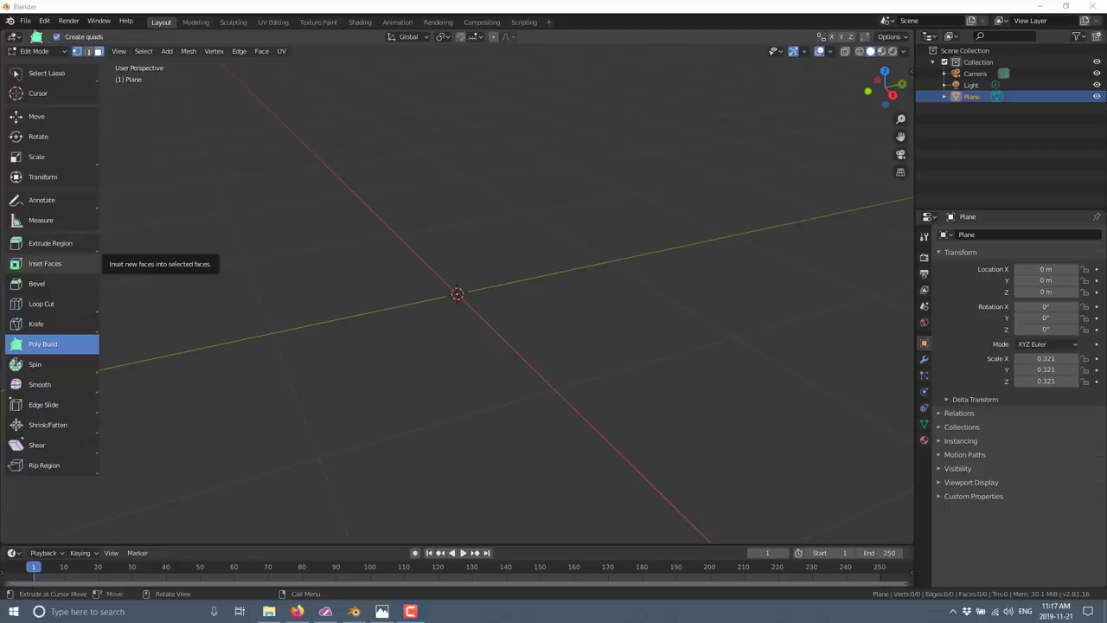
mouse_move(551, 132)
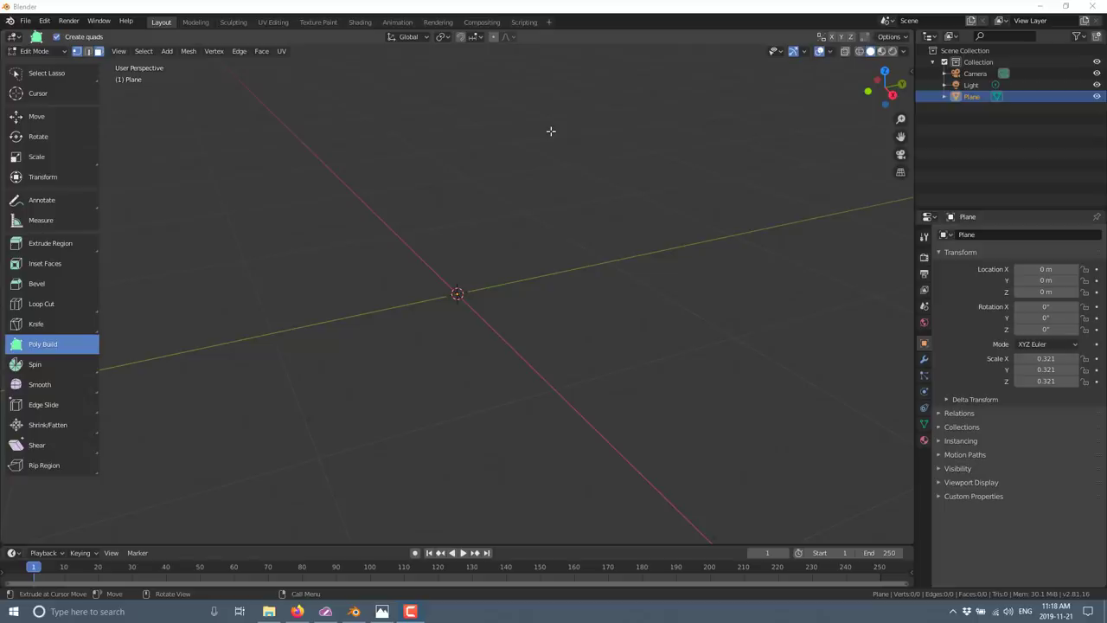
mouse_move(341, 154)
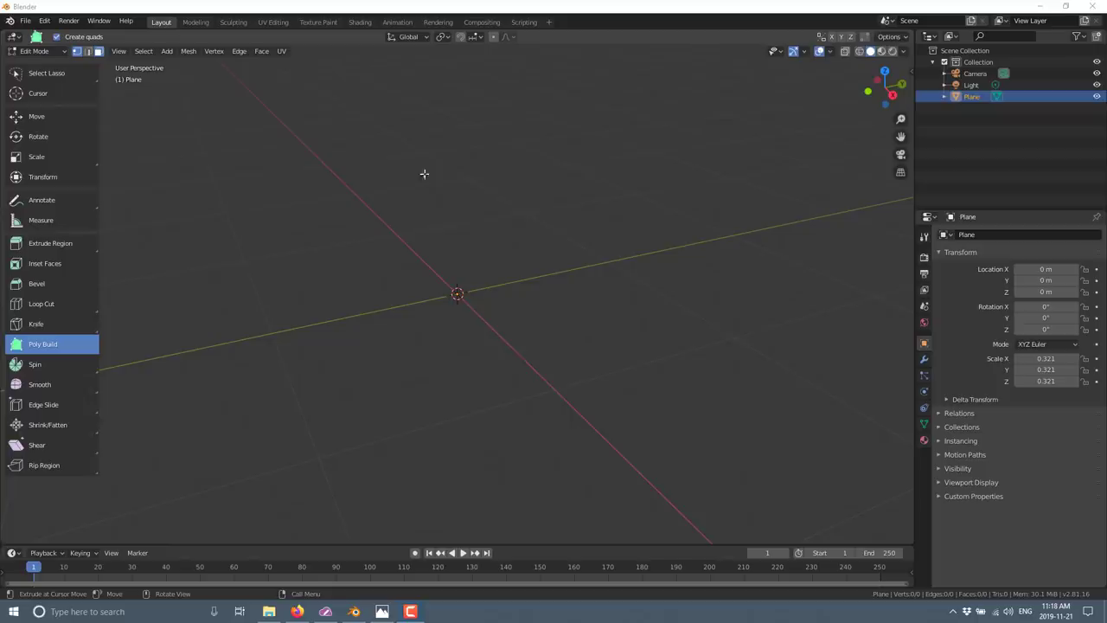
mouse_move(382, 267)
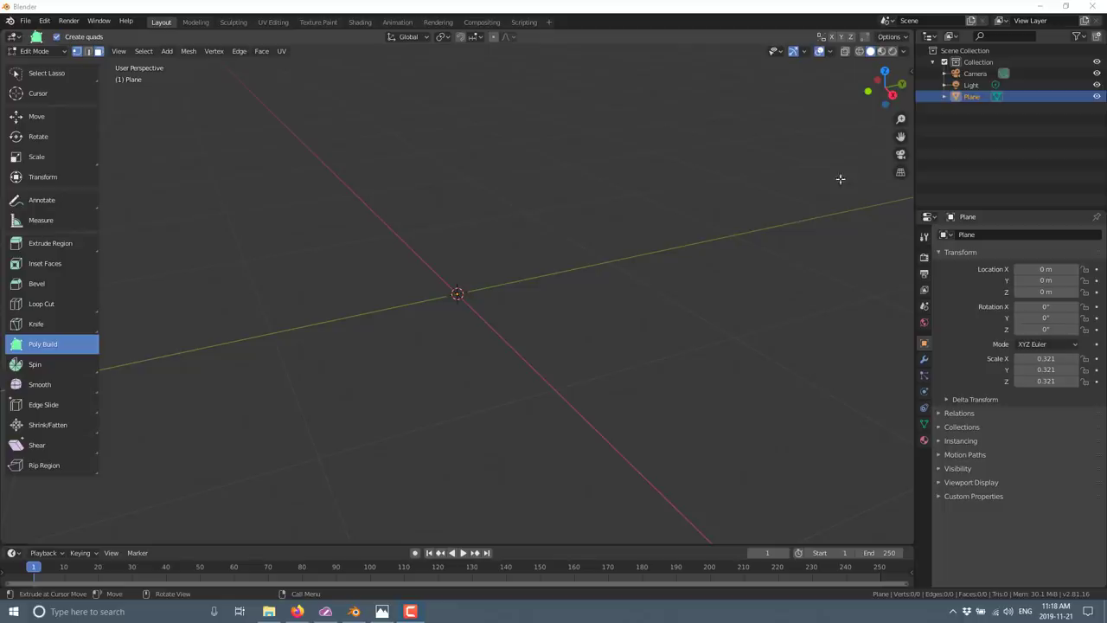
mouse_move(814, 201)
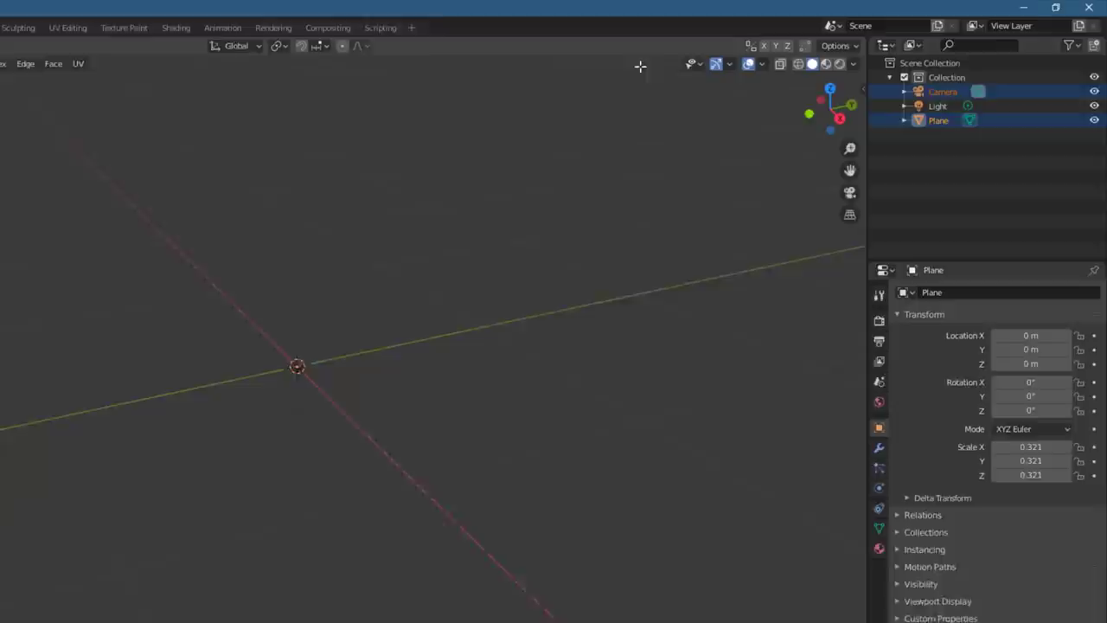
Step: Browse for a file to open from the File menu, then cancel without loading anything
left_click(24, 21)
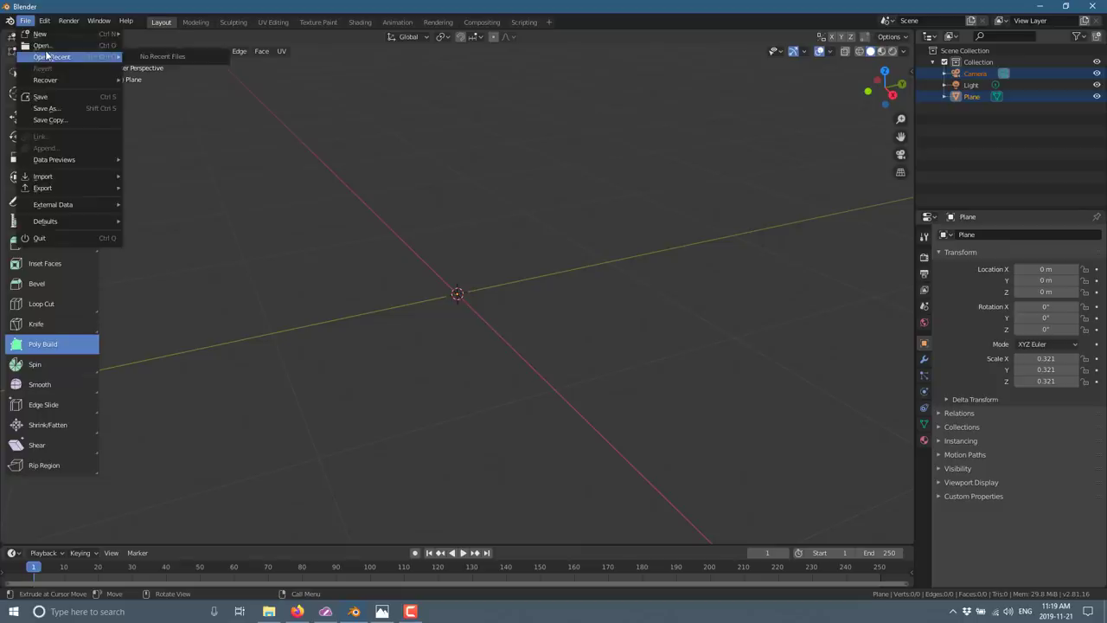
left_click(42, 45)
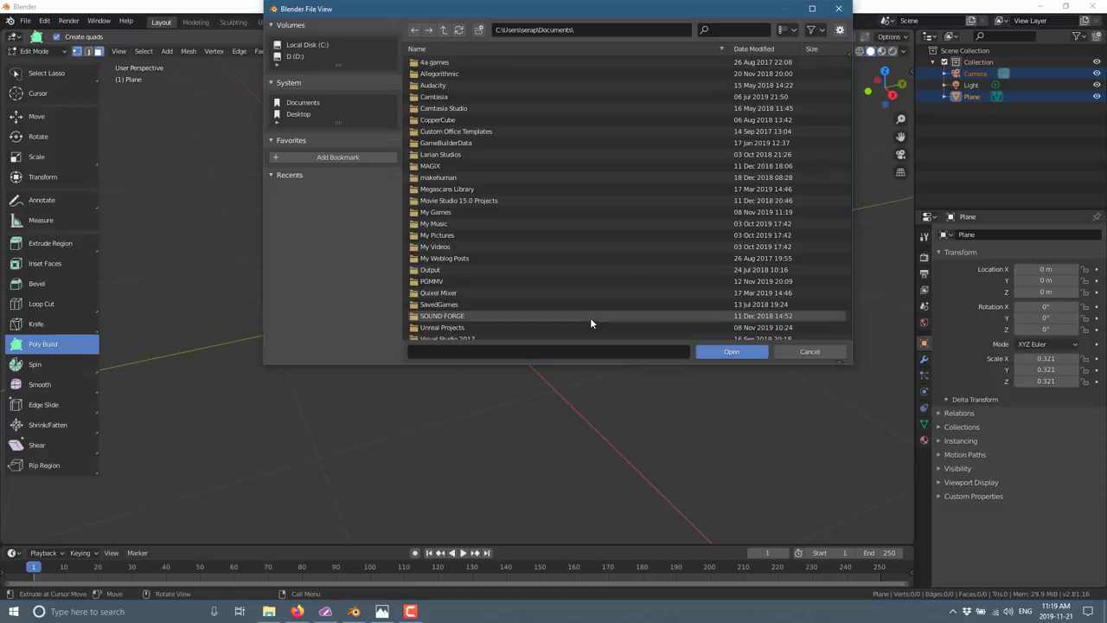
left_click(811, 9)
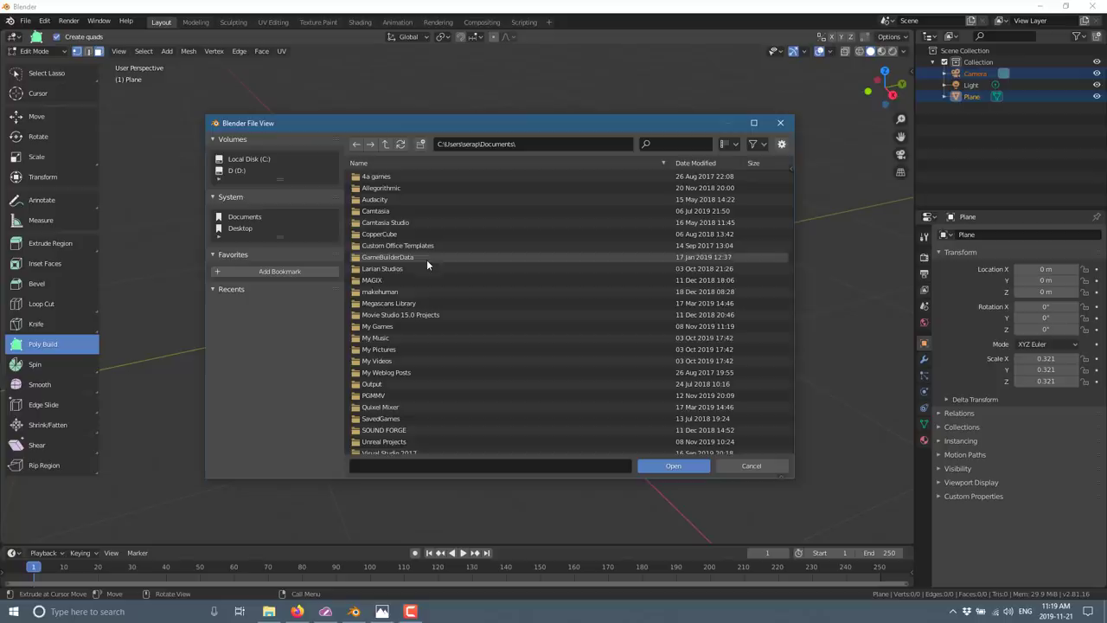
left_click(751, 466)
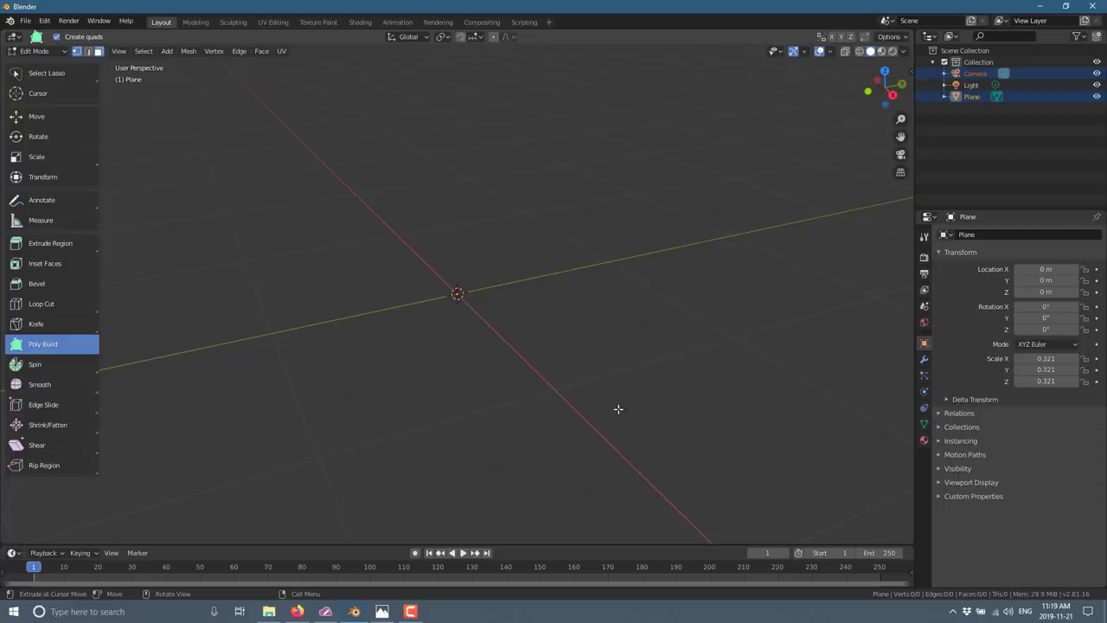
mouse_move(367, 328)
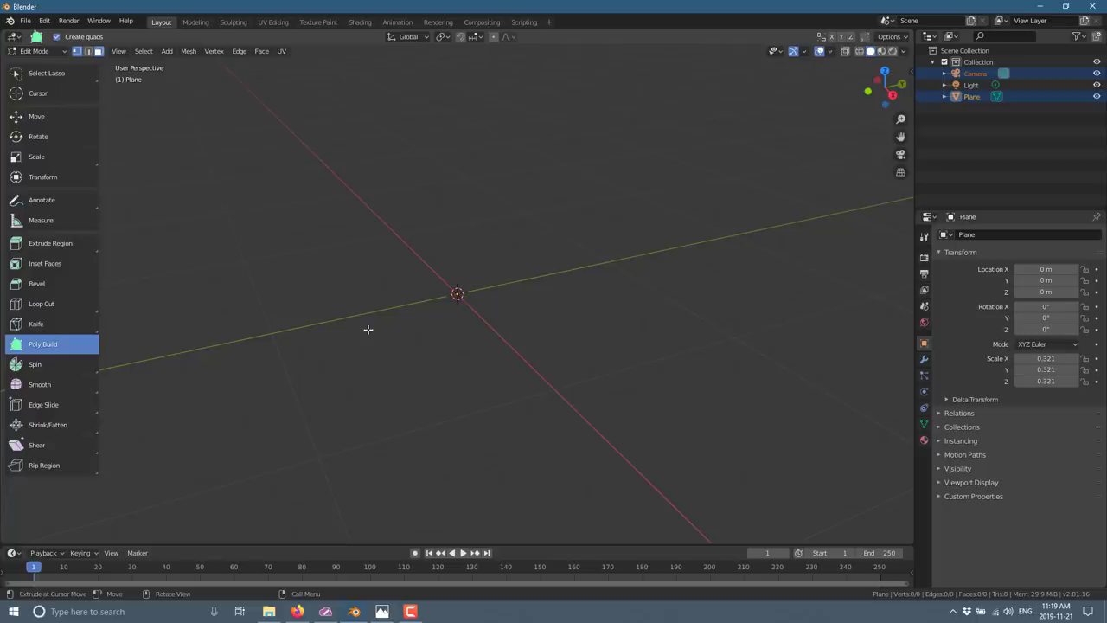
Step: Add a plane, enter Edit Mode and Poly Build a new quad out from its left edge
left_click(35, 52)
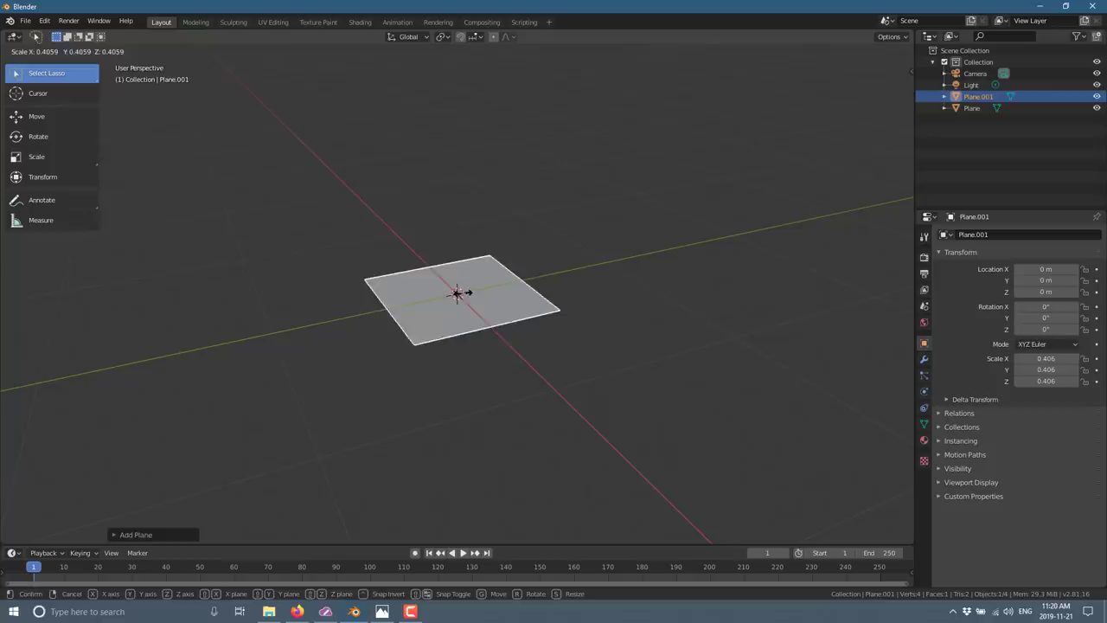
key("Tab")
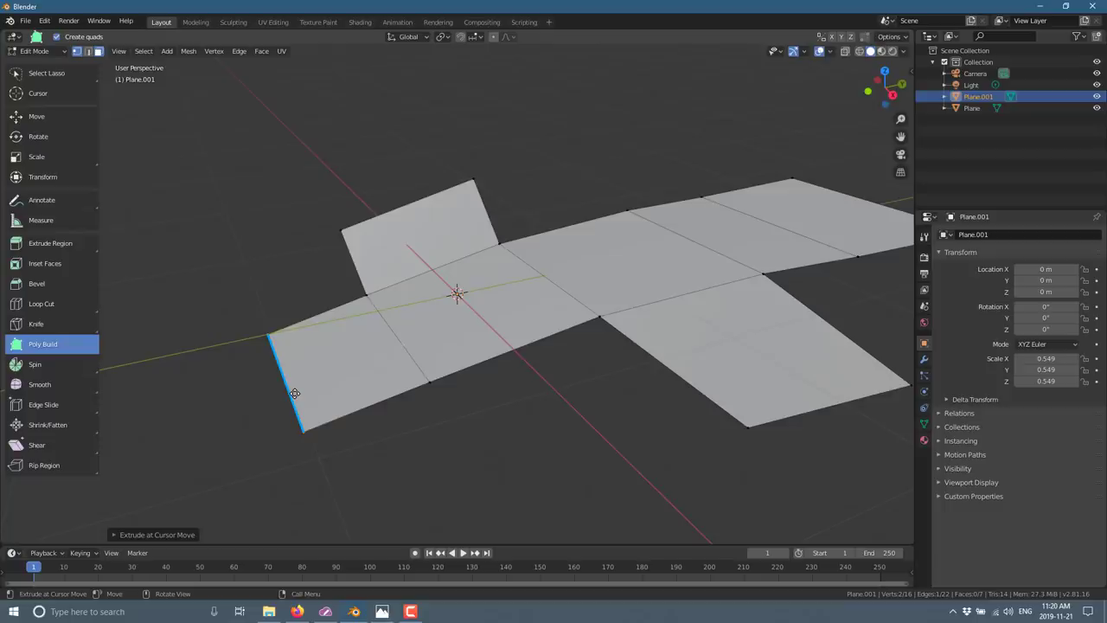
left_click_drag(296, 393, 183, 346)
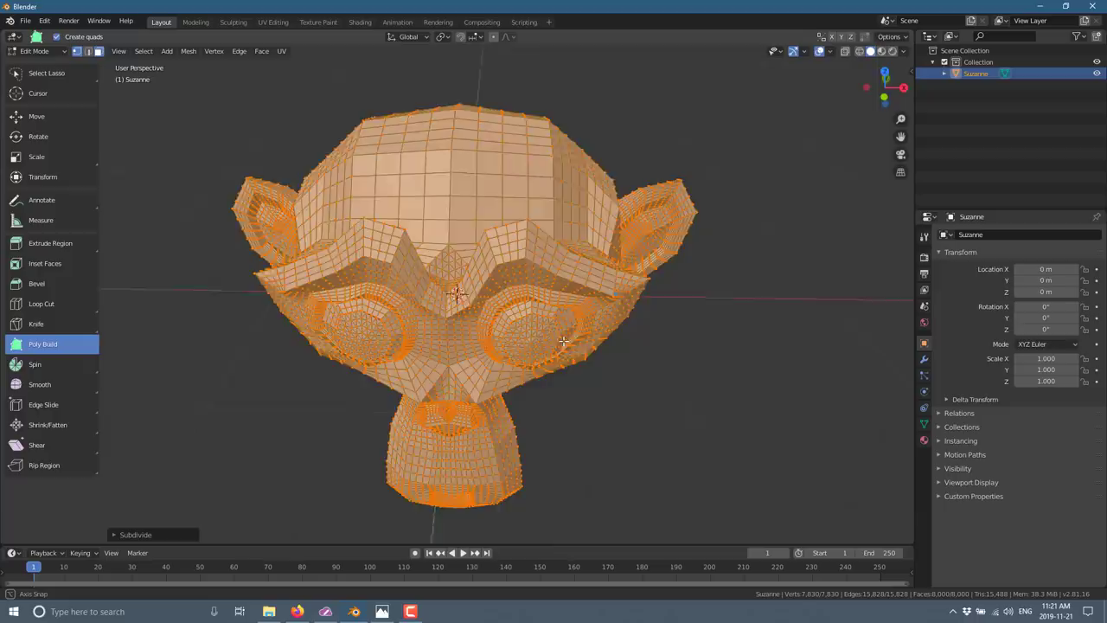
Step: Switch to the Sculpting workspace with the Suzanne head
left_click(234, 21)
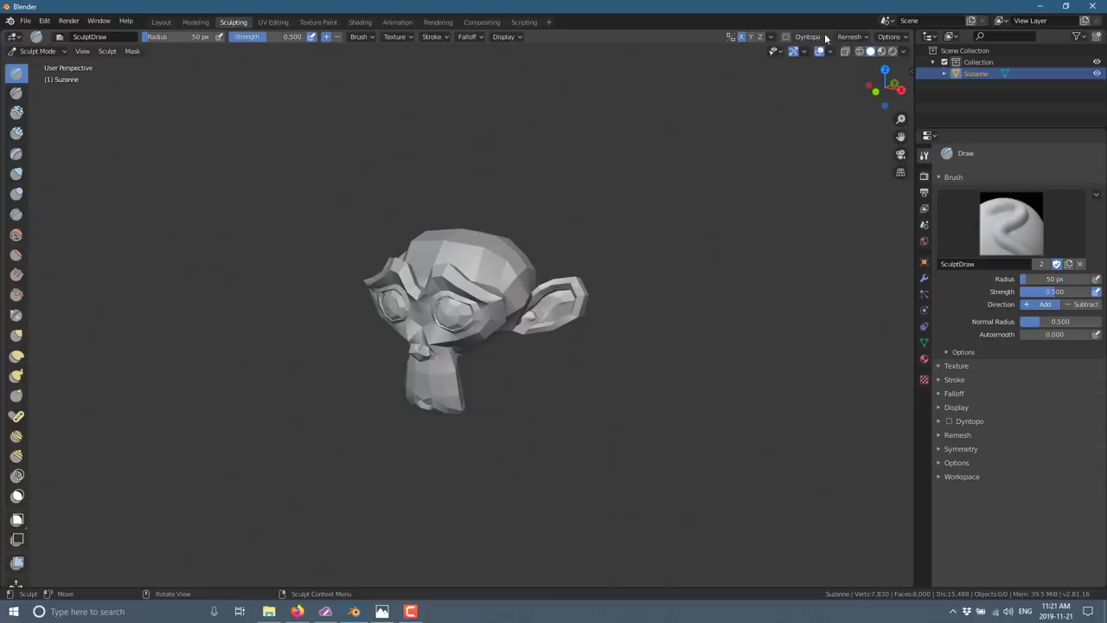
Step: Review the voxel remesh settings, then make the Pose brush active
left_click(850, 36)
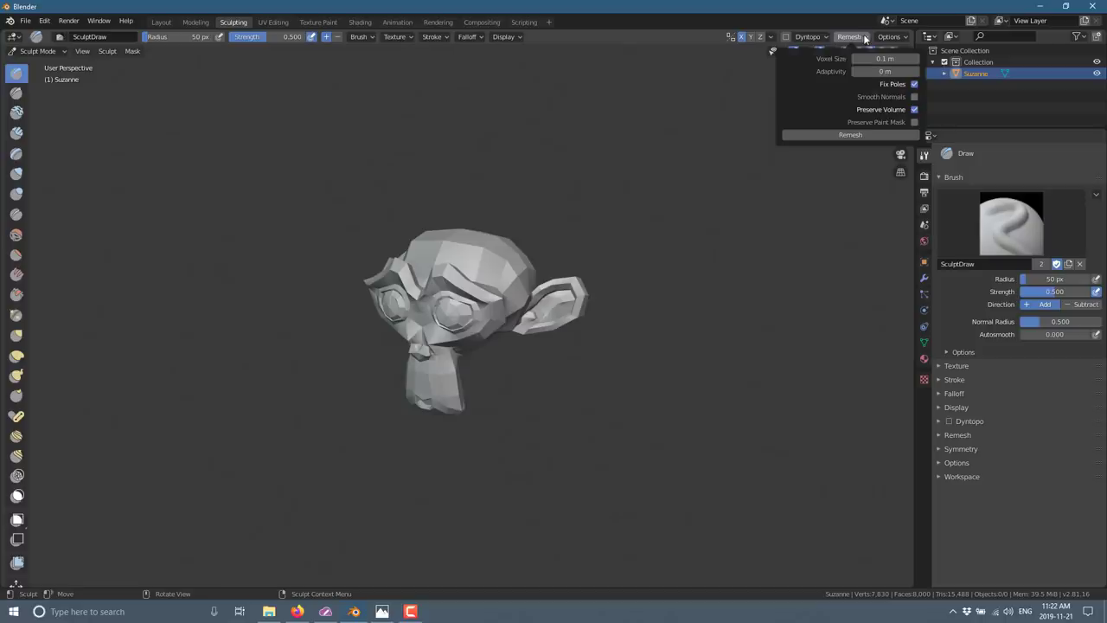
left_click(851, 135)
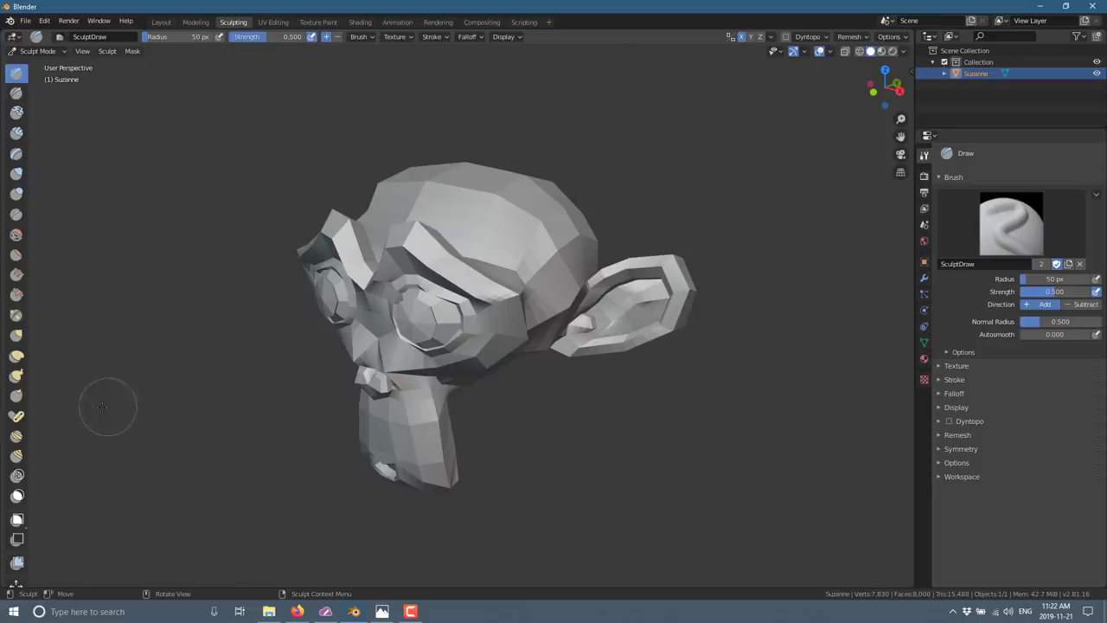
left_click(17, 416)
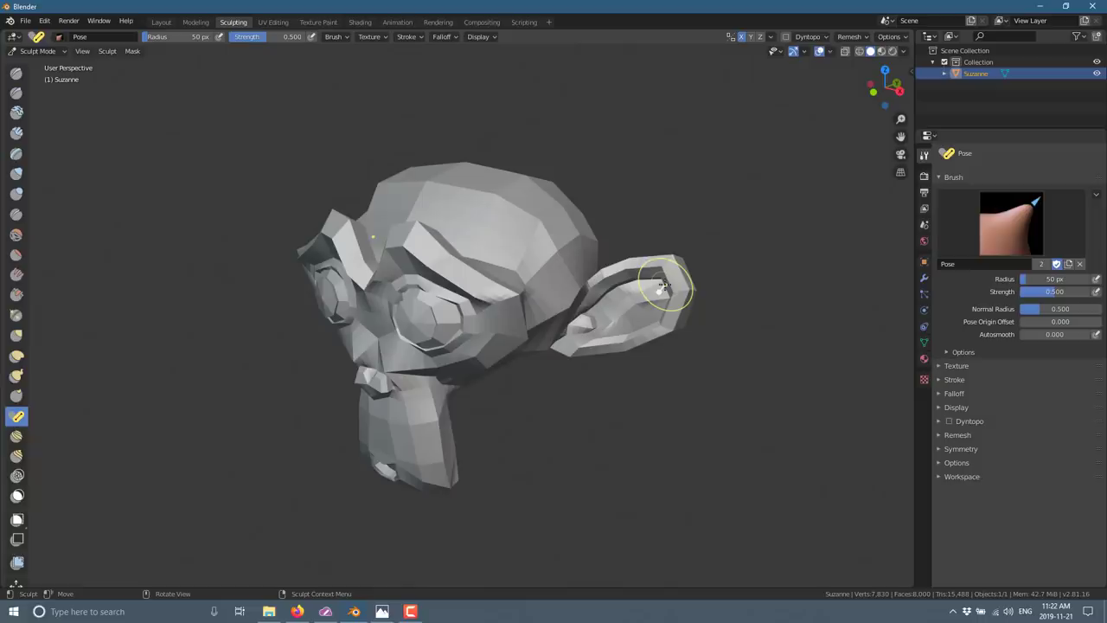
Step: Pose the monkey's right ear and head top, then switch to the Draw Sharp brush
left_click_drag(661, 285, 661, 260)
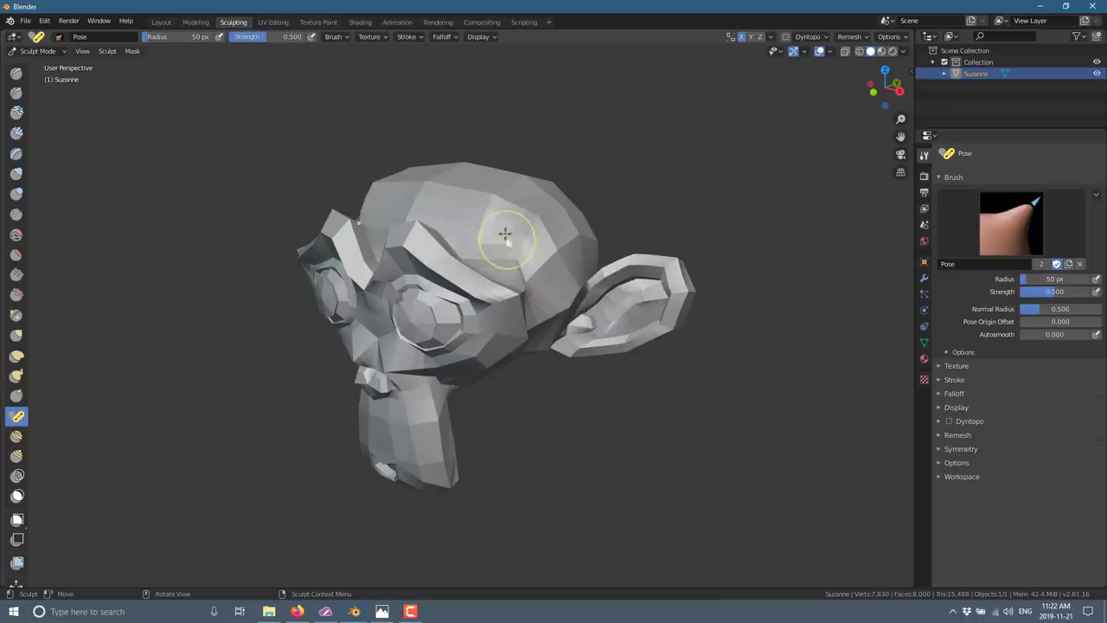
left_click_drag(505, 234, 557, 239)
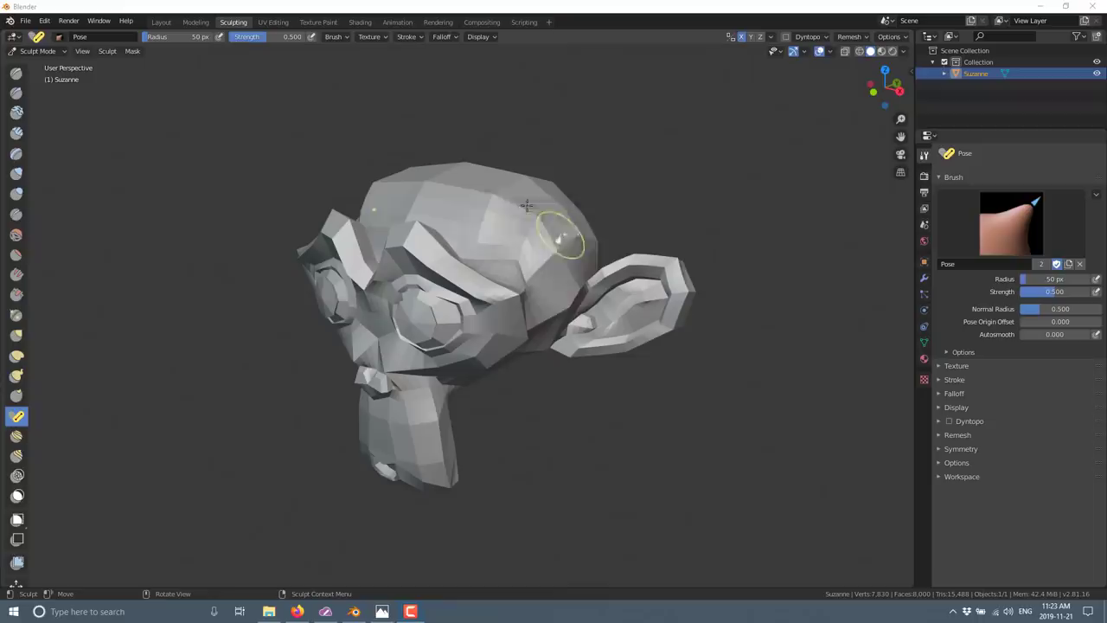
left_click(16, 94)
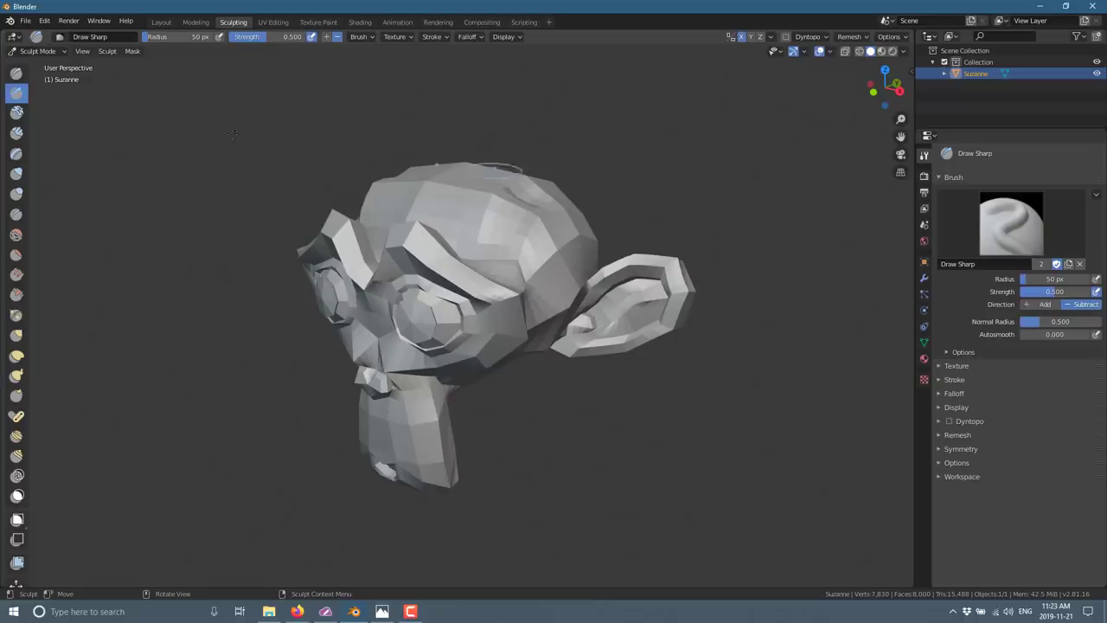
mouse_move(18, 476)
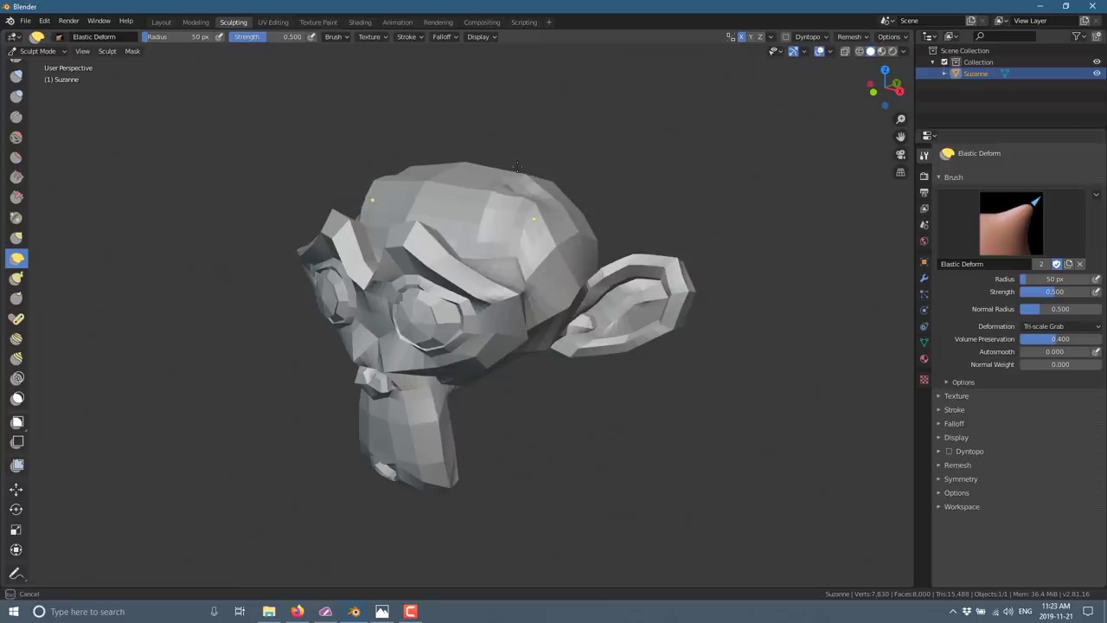
Step: Elastically deform the head, then paint a mask across its top with the Mask brush
left_click_drag(515, 166, 526, 188)
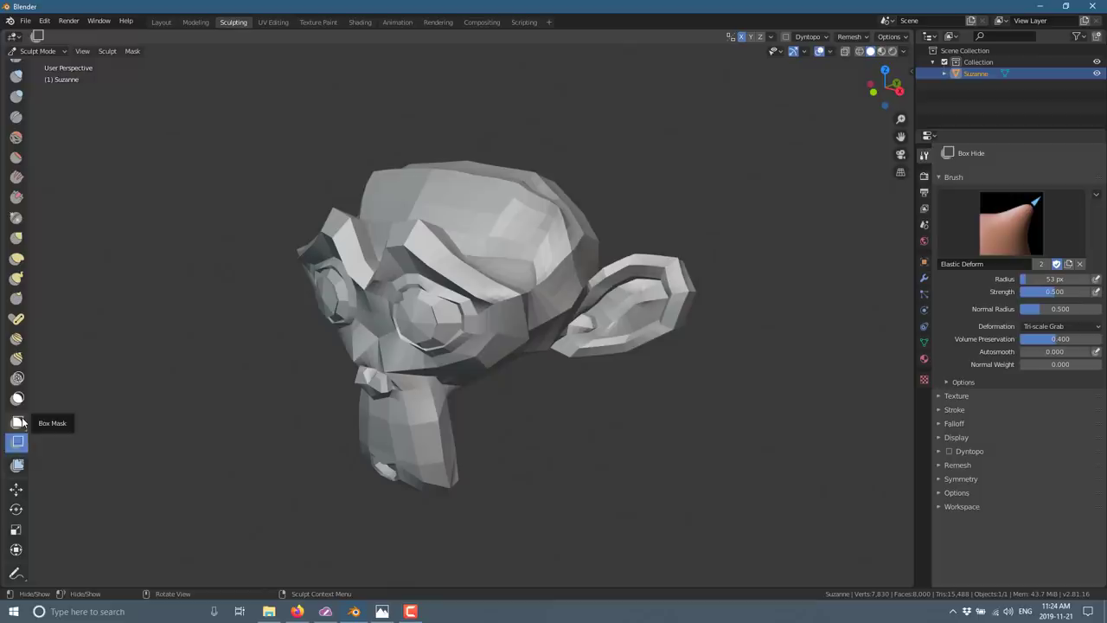
left_click(15, 398)
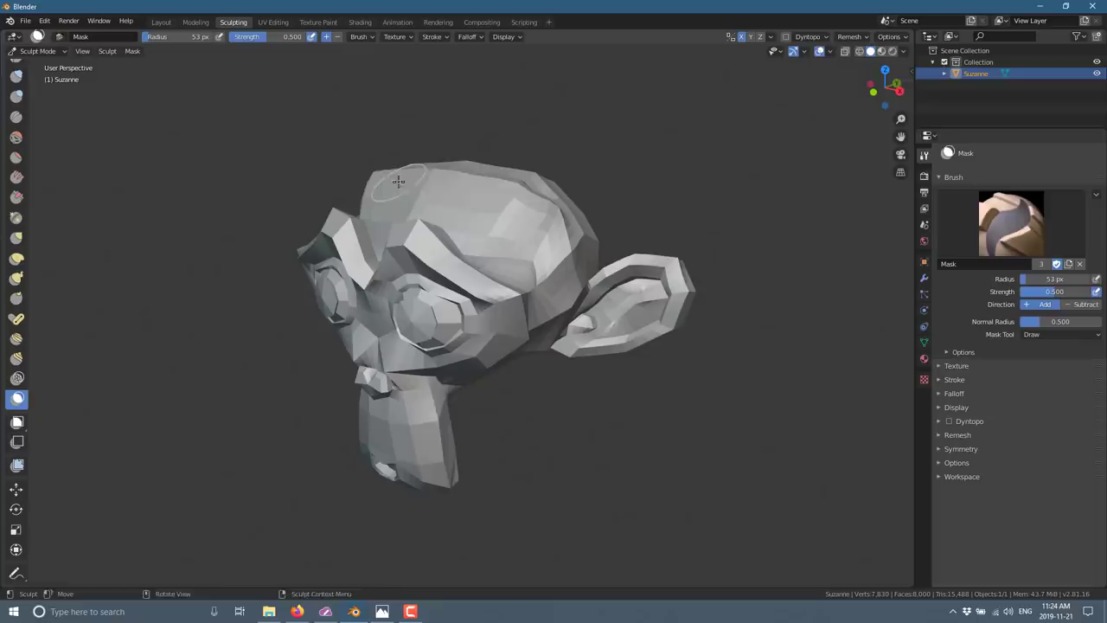
left_click_drag(398, 181, 476, 170)
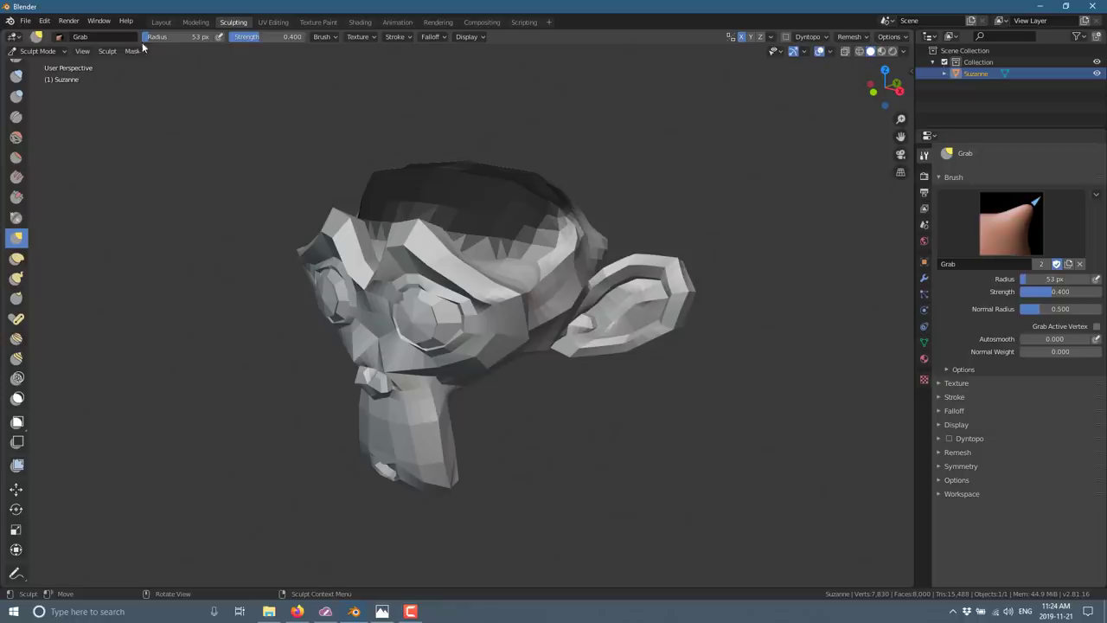
Step: Run Mask Extract from the Mask menu to pull the masked head top into a new mesh
left_click(131, 50)
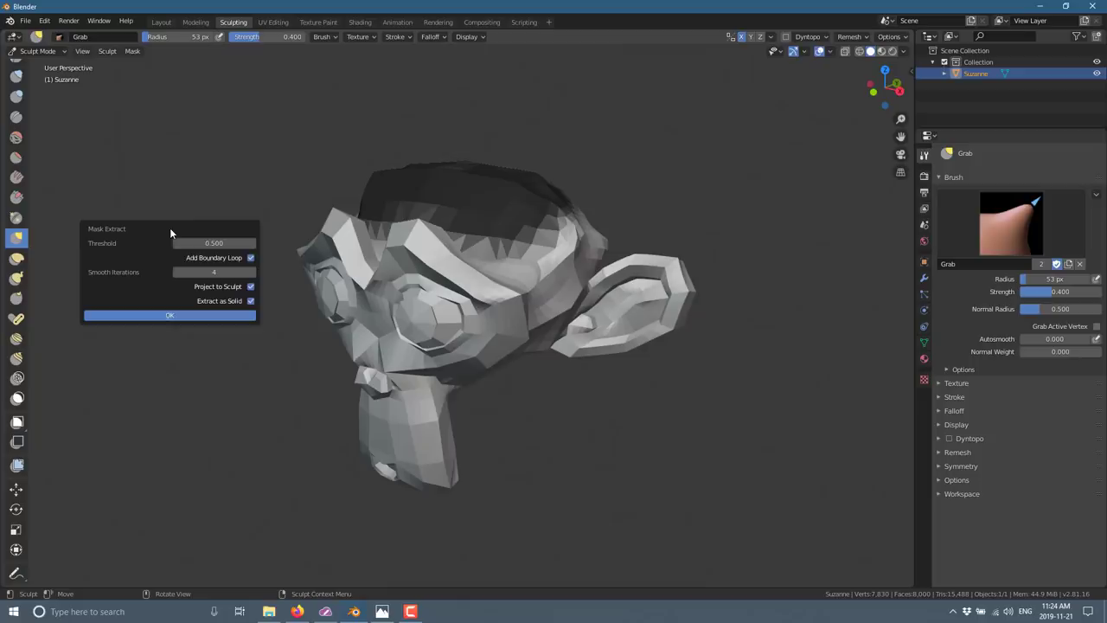
left_click(170, 315)
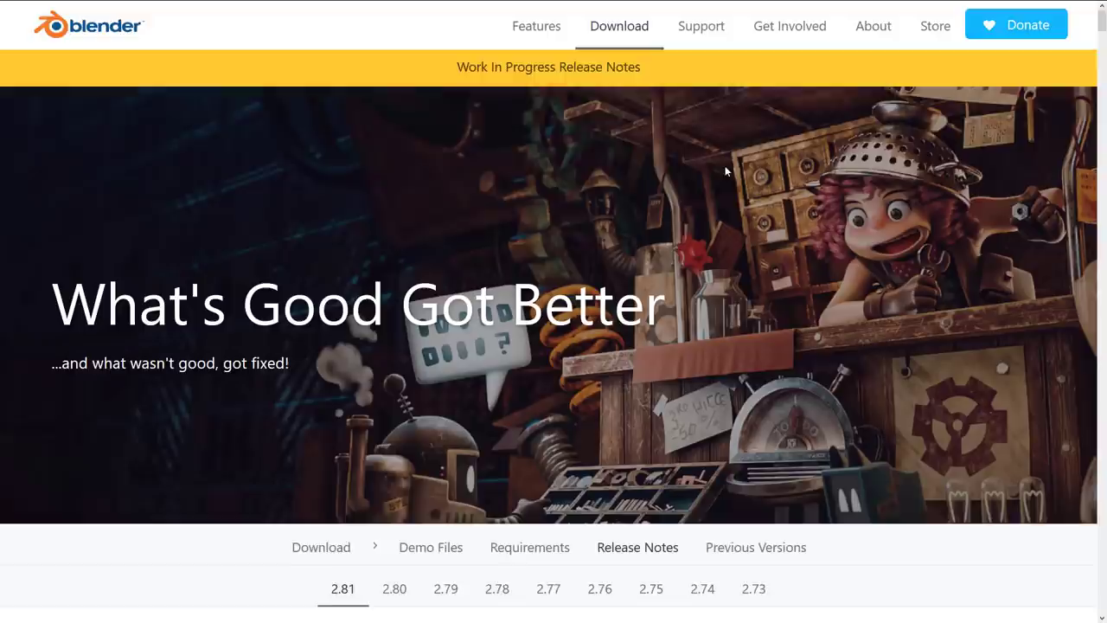
Step: Scroll the 2.81 release notes down to the Sculpt section's cursor and brush cards
scroll("down", 3)
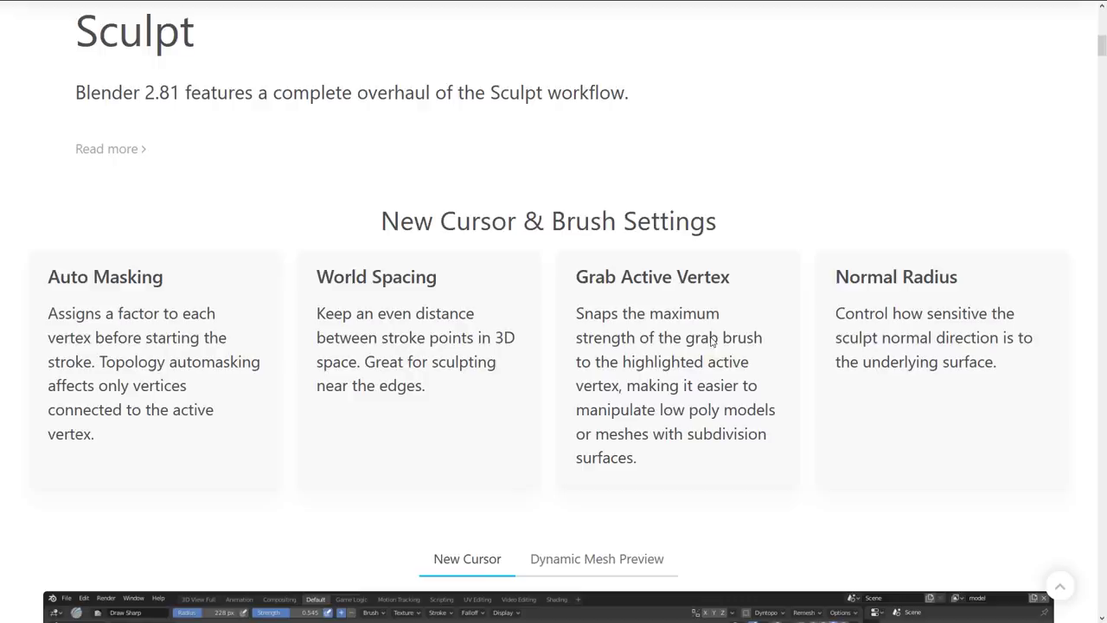
scroll("down", 3)
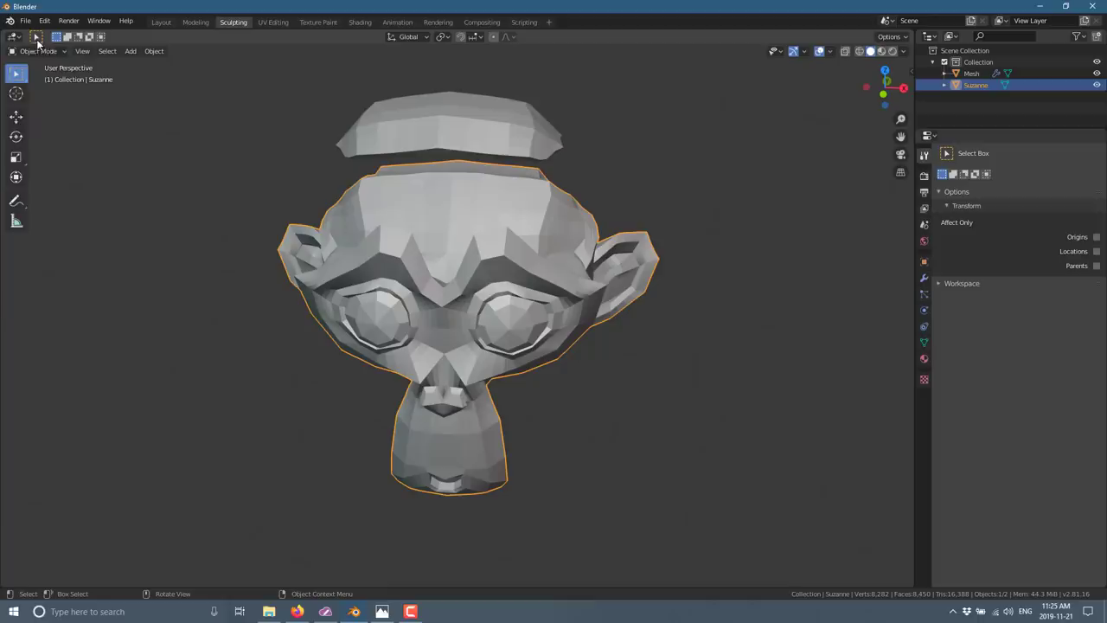
Step: Make the Mesh Filter sculpting tool active with the Inflate filter type
left_click(38, 52)
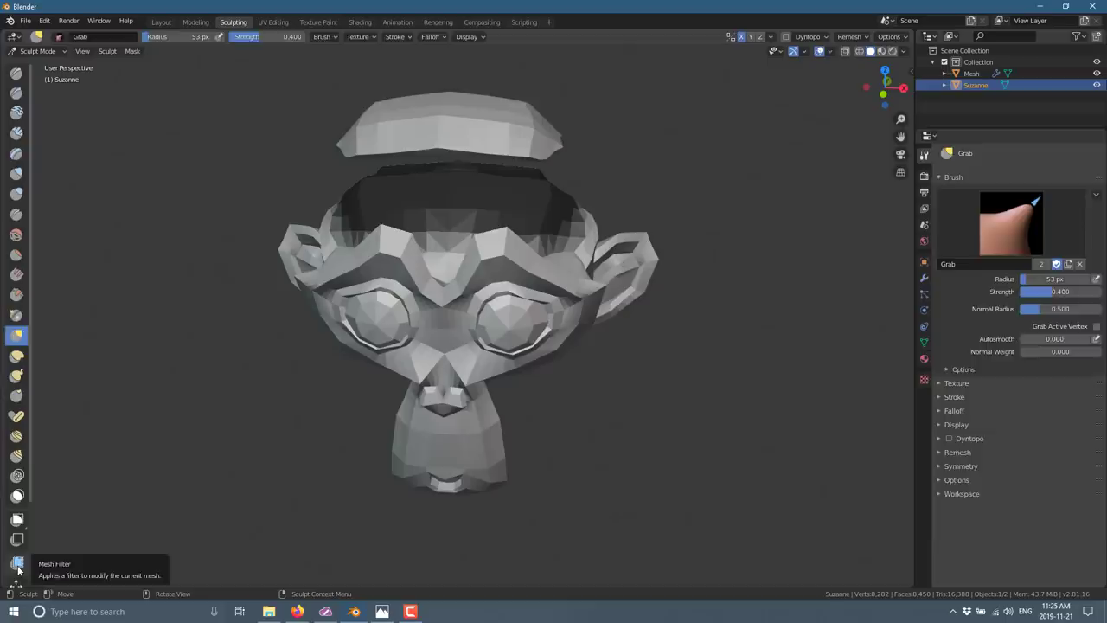
left_click(18, 563)
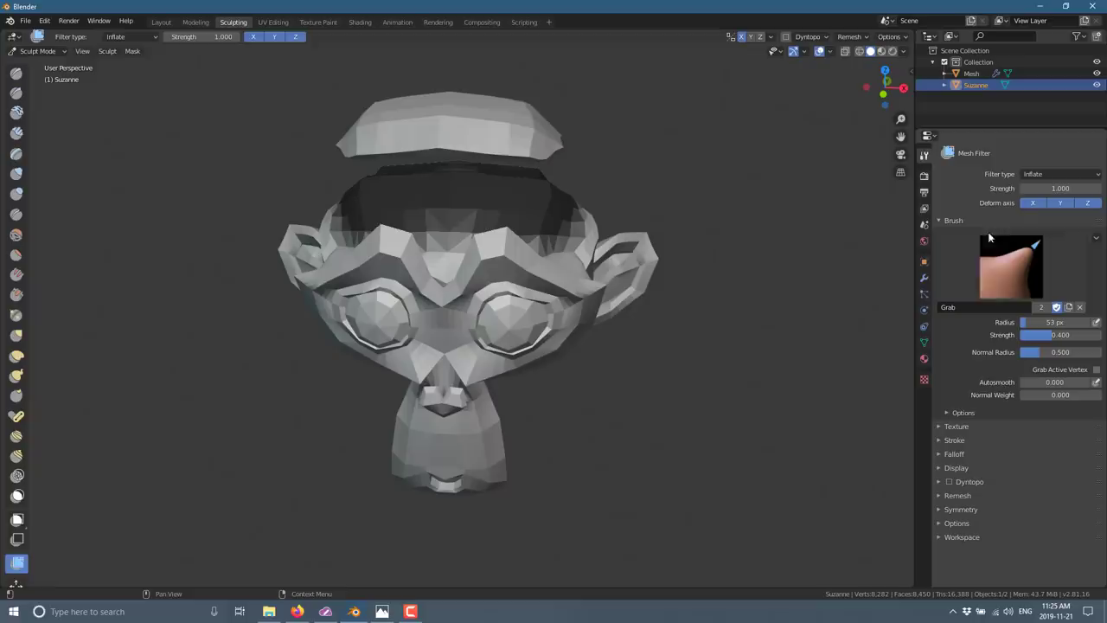
left_click(129, 36)
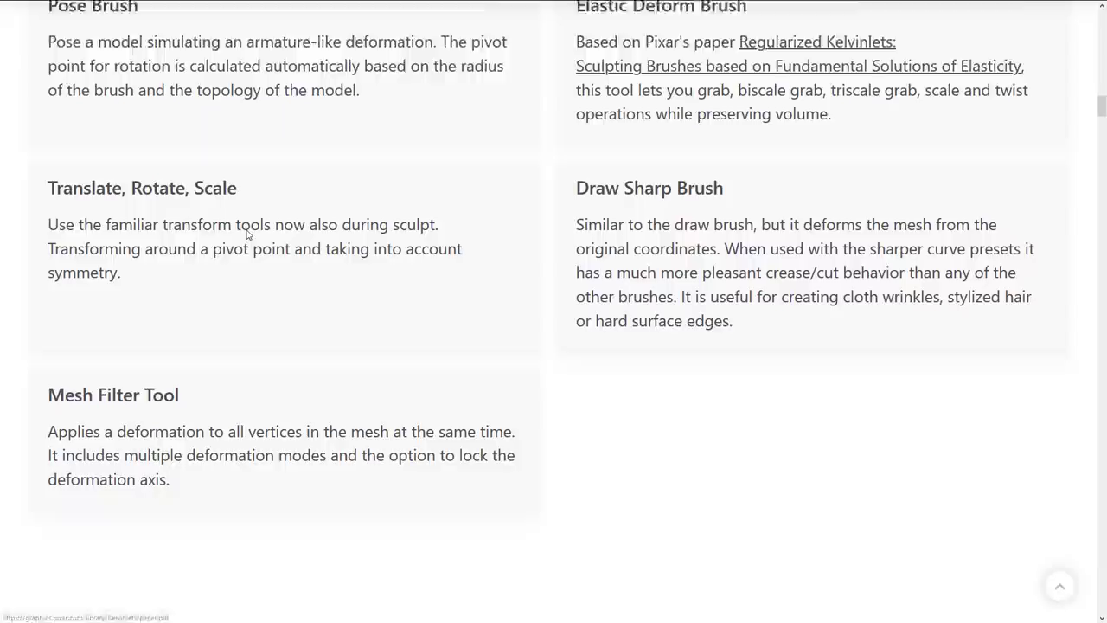
Step: Scroll the release notes past the Remeshing section with OpenVDB Voxel and QuadriFlow
scroll("down", 3)
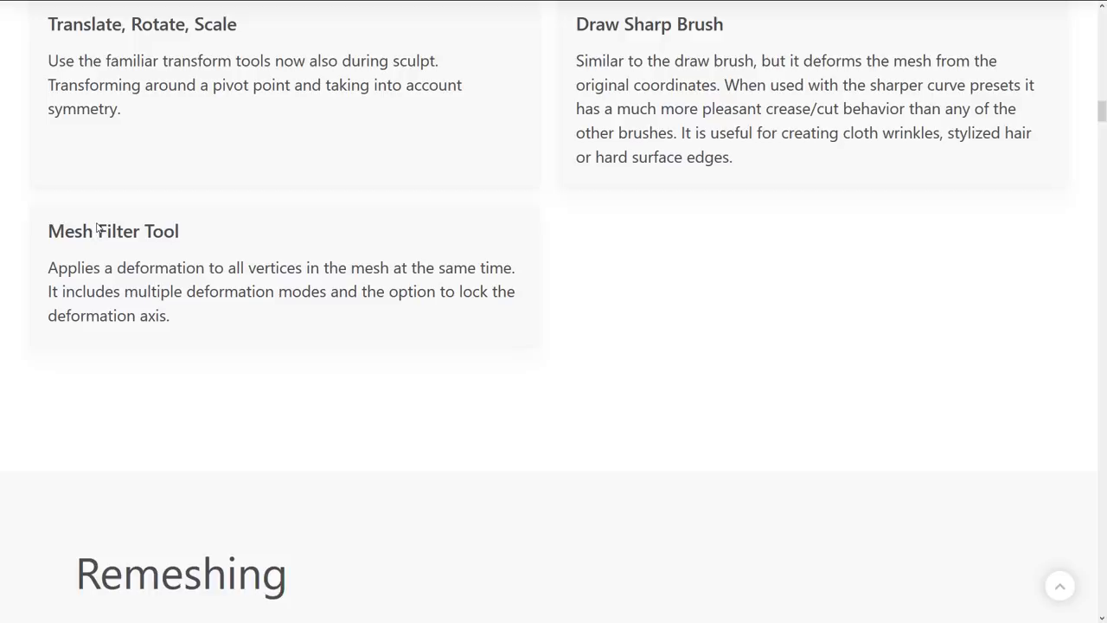
scroll("down", 3)
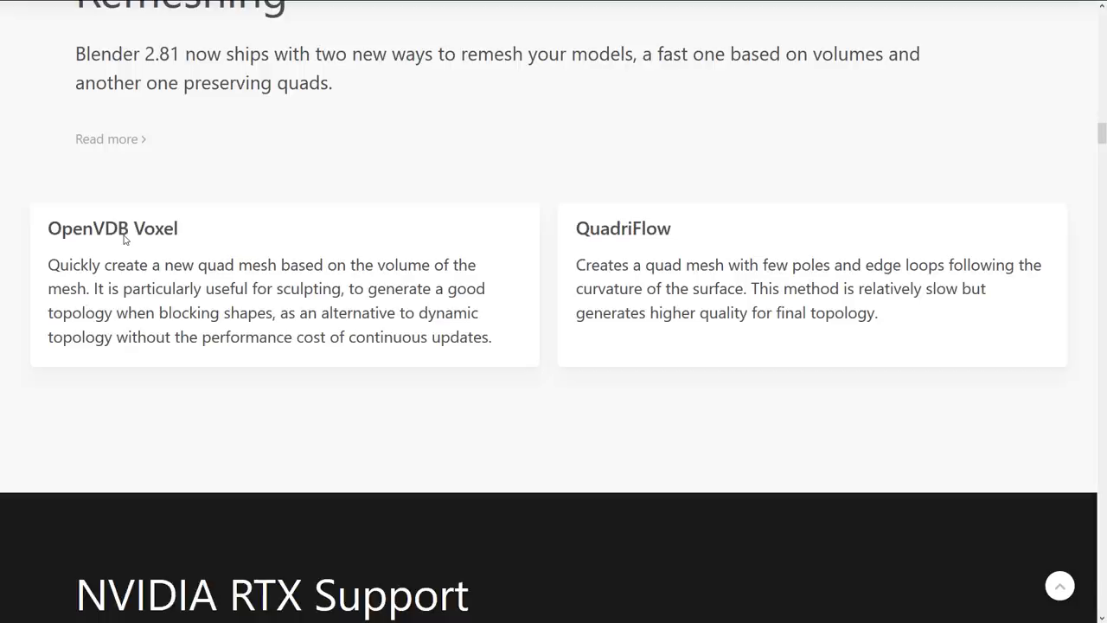
mouse_move(597, 232)
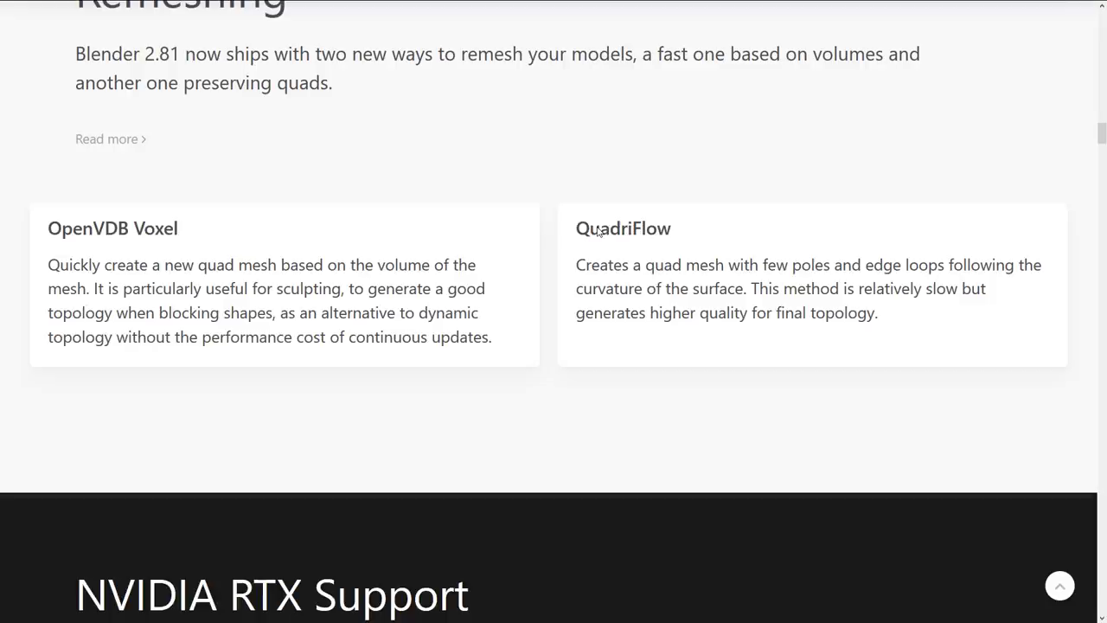
mouse_move(891, 275)
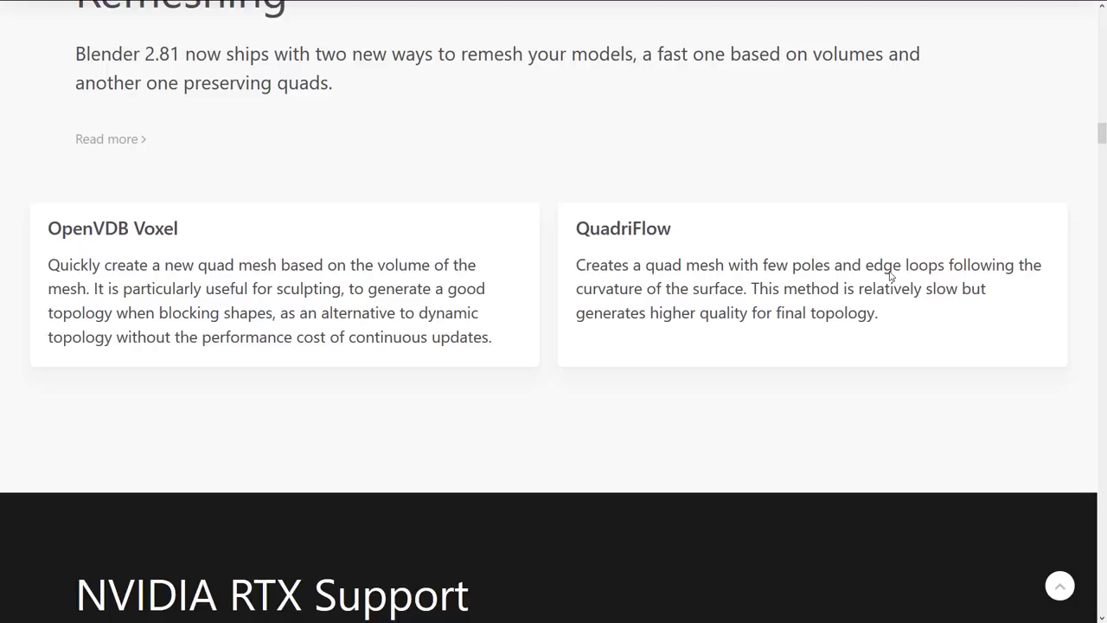
scroll("down", 3)
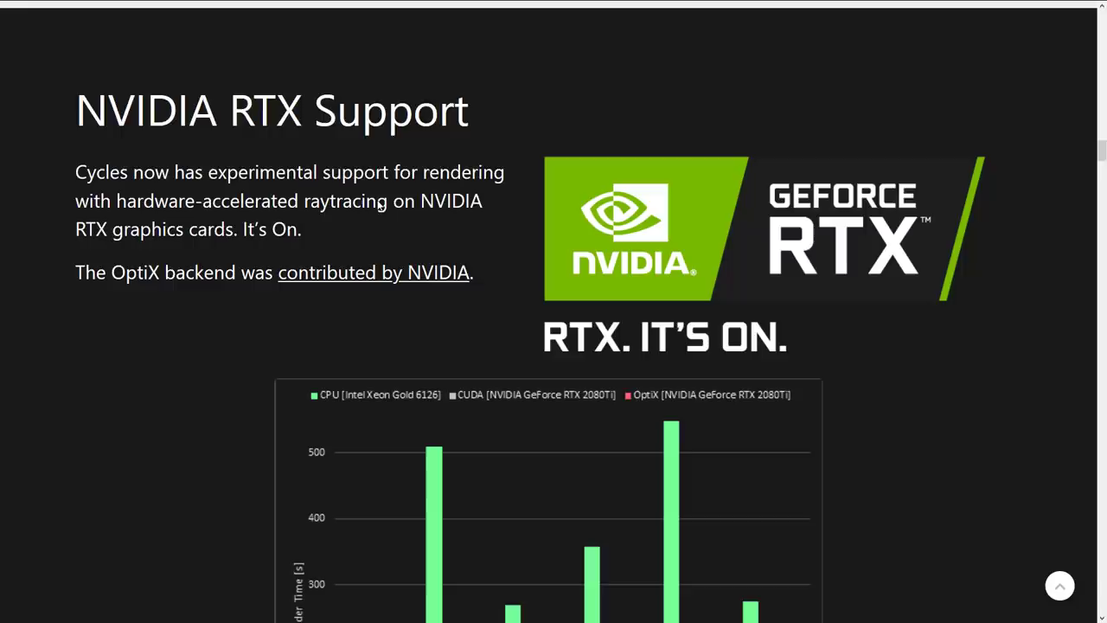
Step: Scroll to Intel Open Image Denoise and slide the comparison to reveal more denoised render
scroll("down", 3)
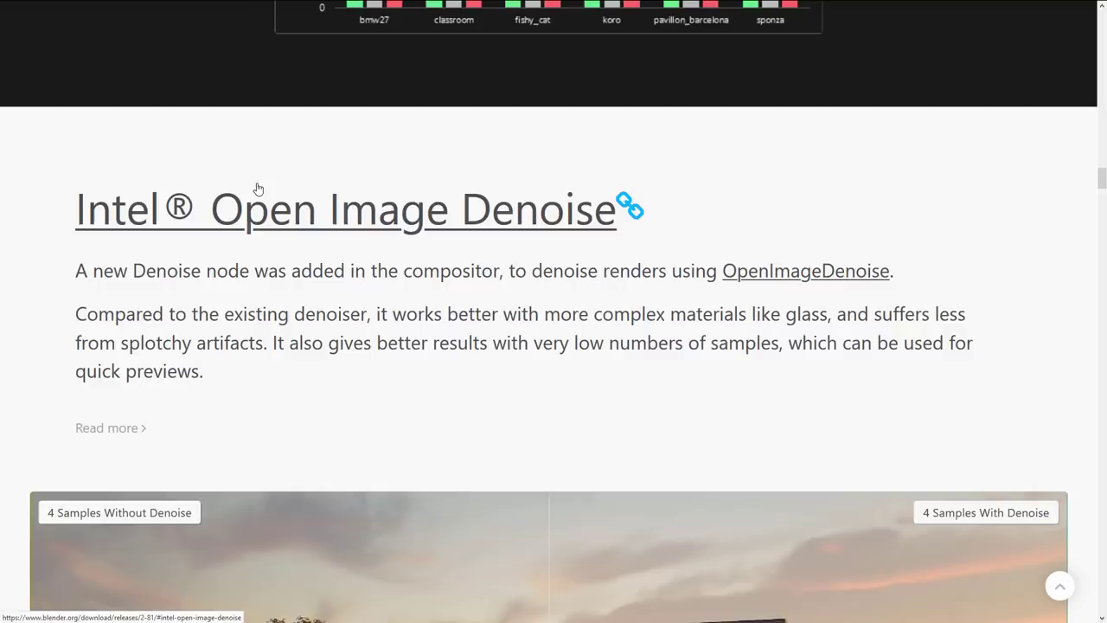
scroll("down", 3)
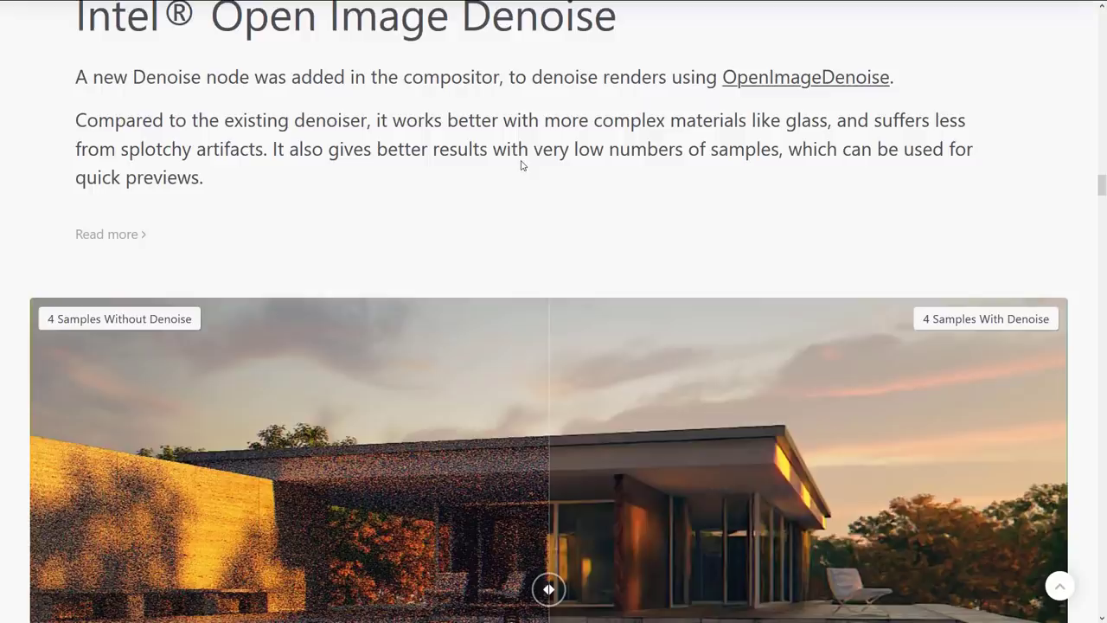
scroll("down", 3)
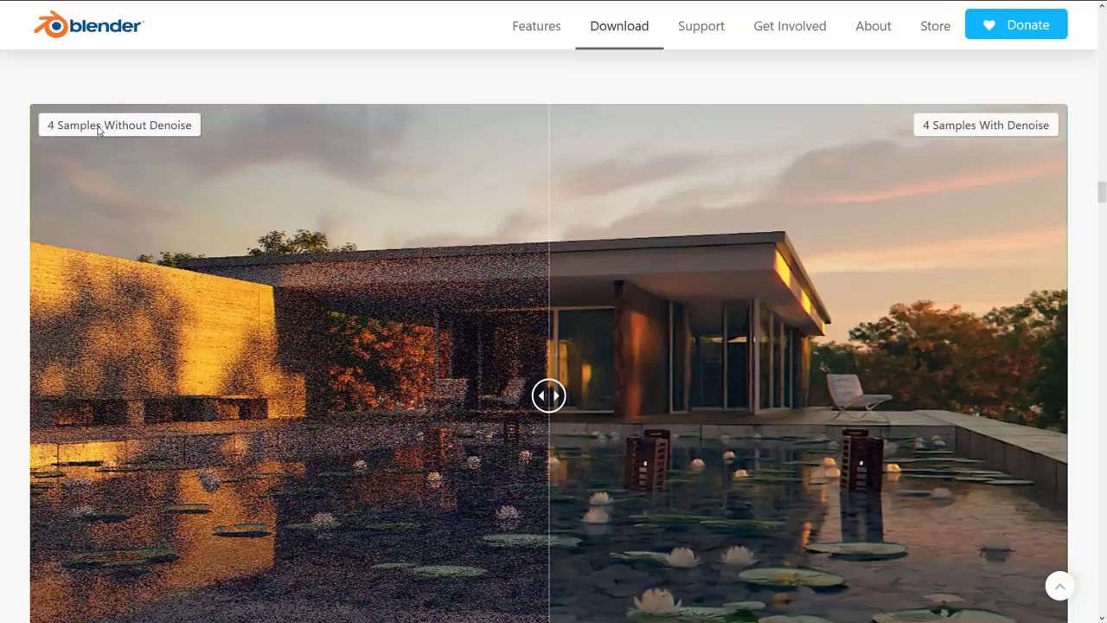
left_click_drag(550, 395, 379, 394)
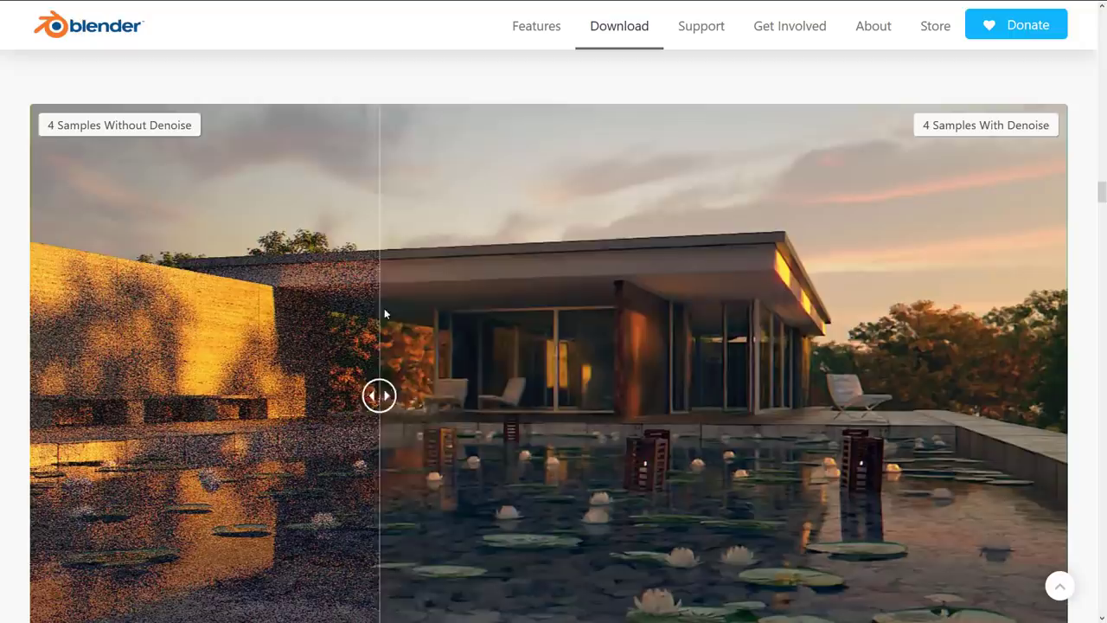
scroll("down", 3)
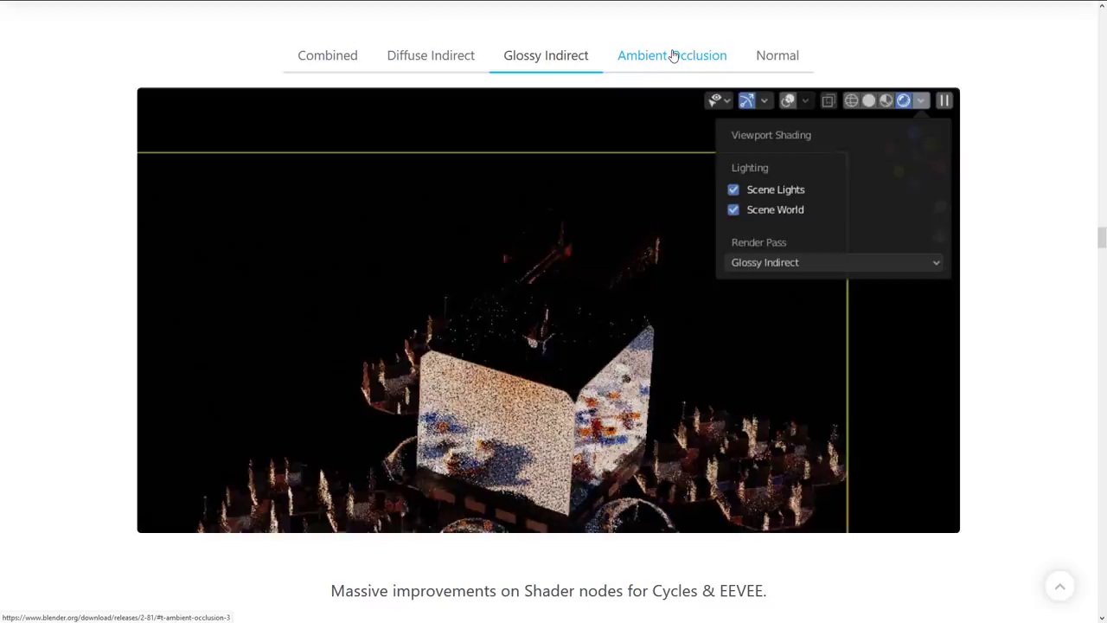
Step: Switch the demo's render pass and scroll through the shader node cards to the shadow terminator comparison
left_click(327, 56)
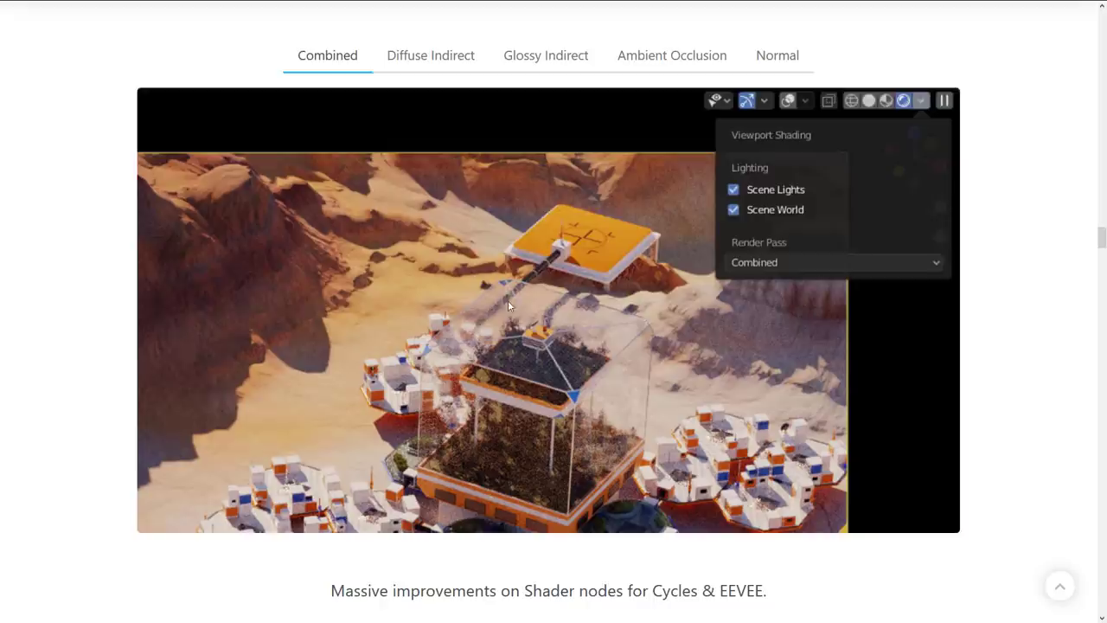
scroll("down", 3)
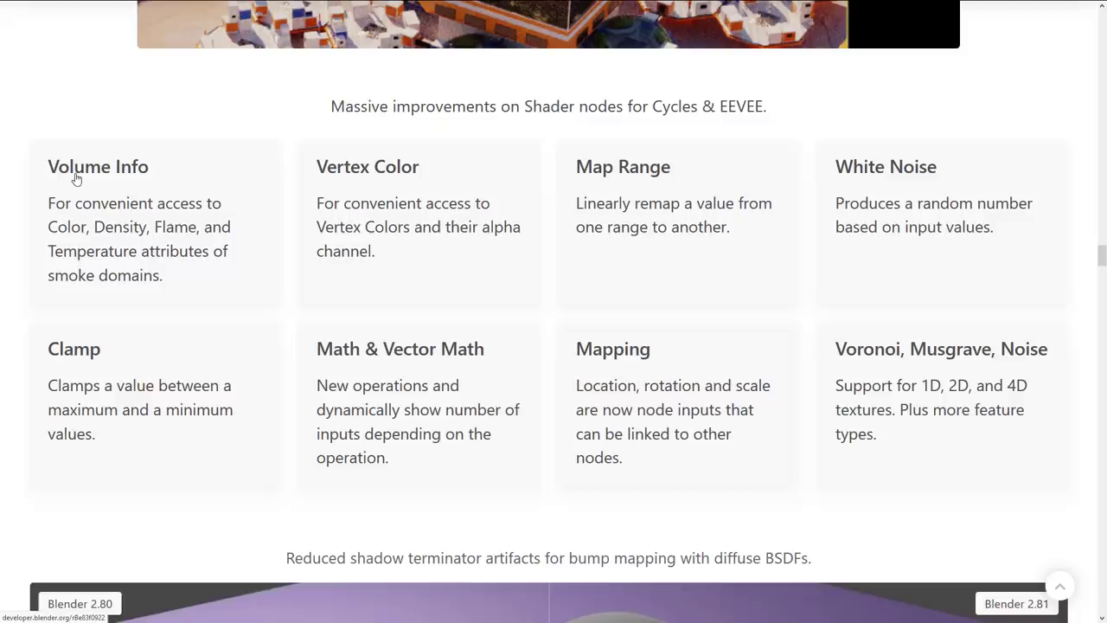
scroll("down", 3)
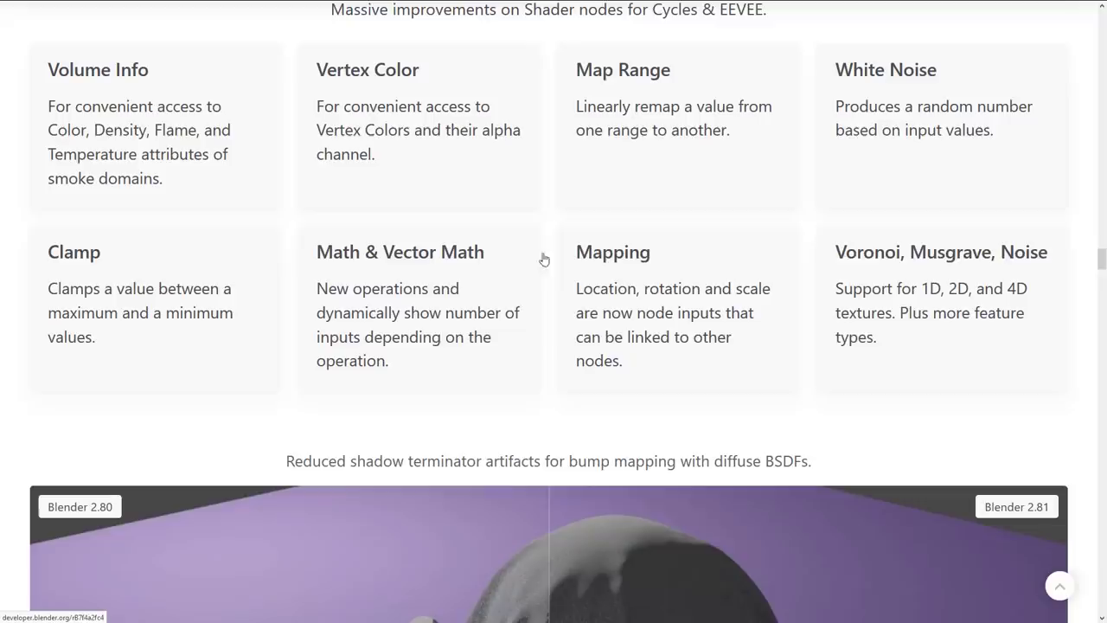
scroll("down", 3)
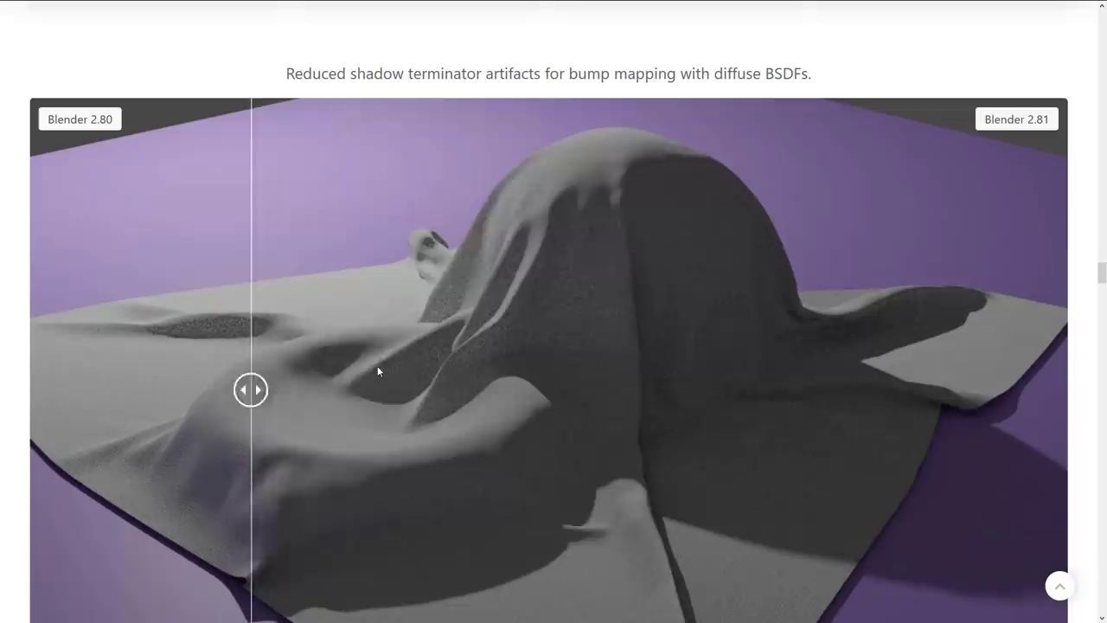
scroll("down", 3)
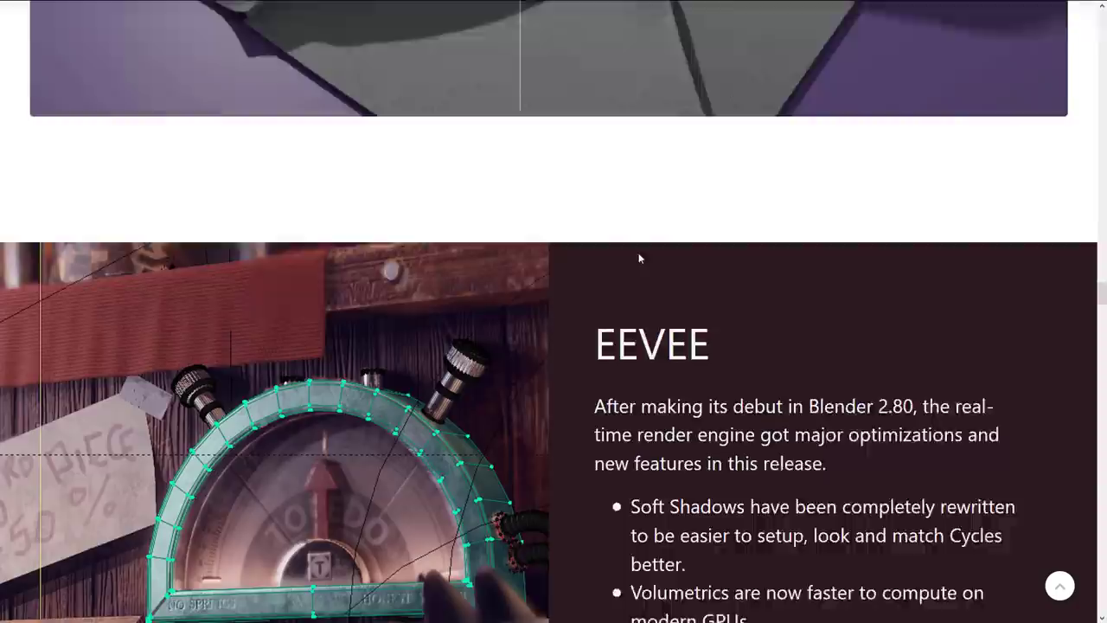
Step: Scroll through the EEVEE bullet list of improvements toward the Grease Pencil section
scroll("down", 3)
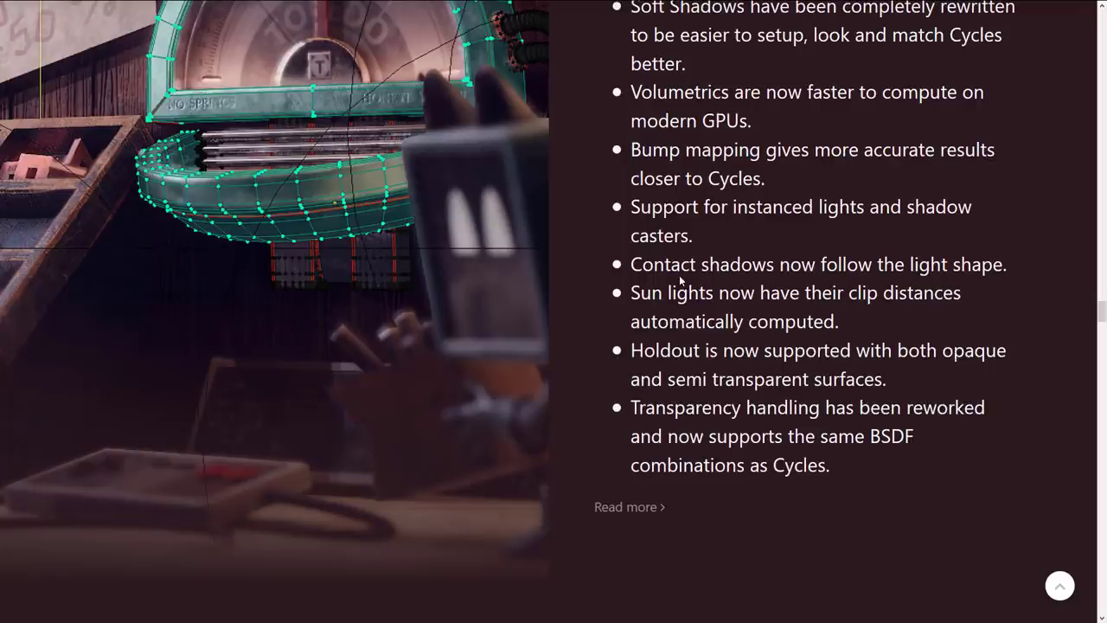
scroll("down", 3)
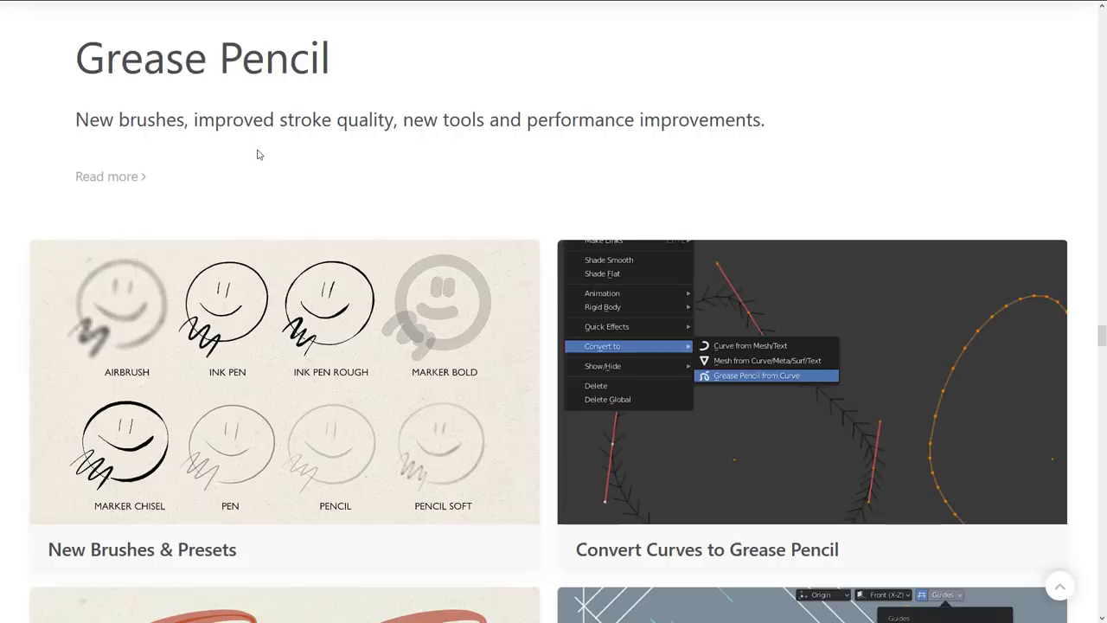
Step: Scroll through the Grease Pencil cards on new brushes, curve conversion and guides
scroll("down", 3)
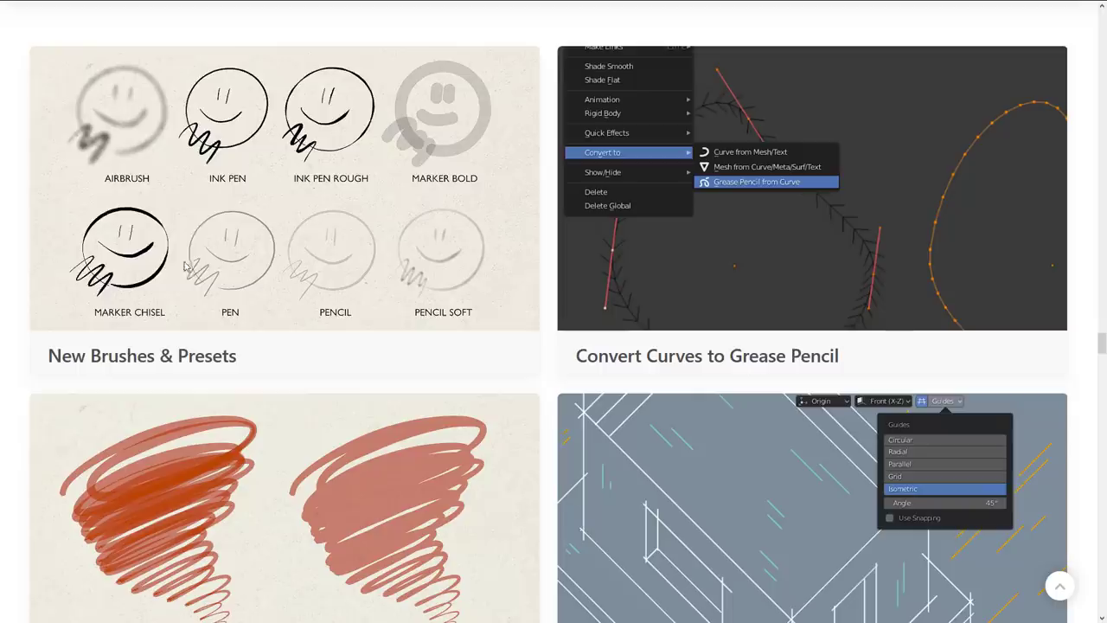
scroll("down", 3)
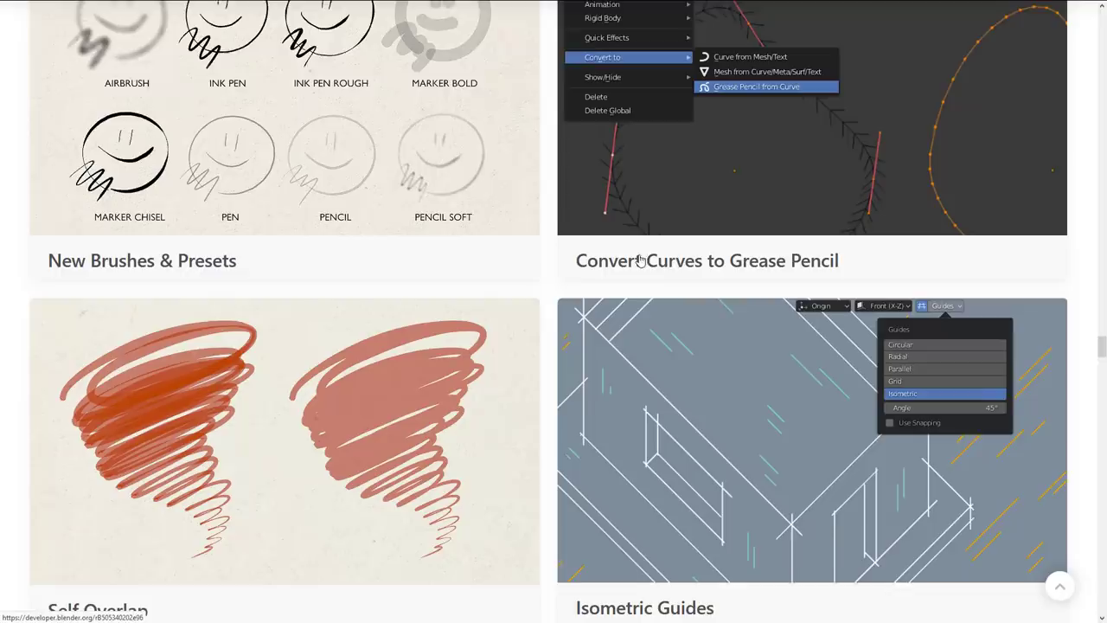
scroll("down", 3)
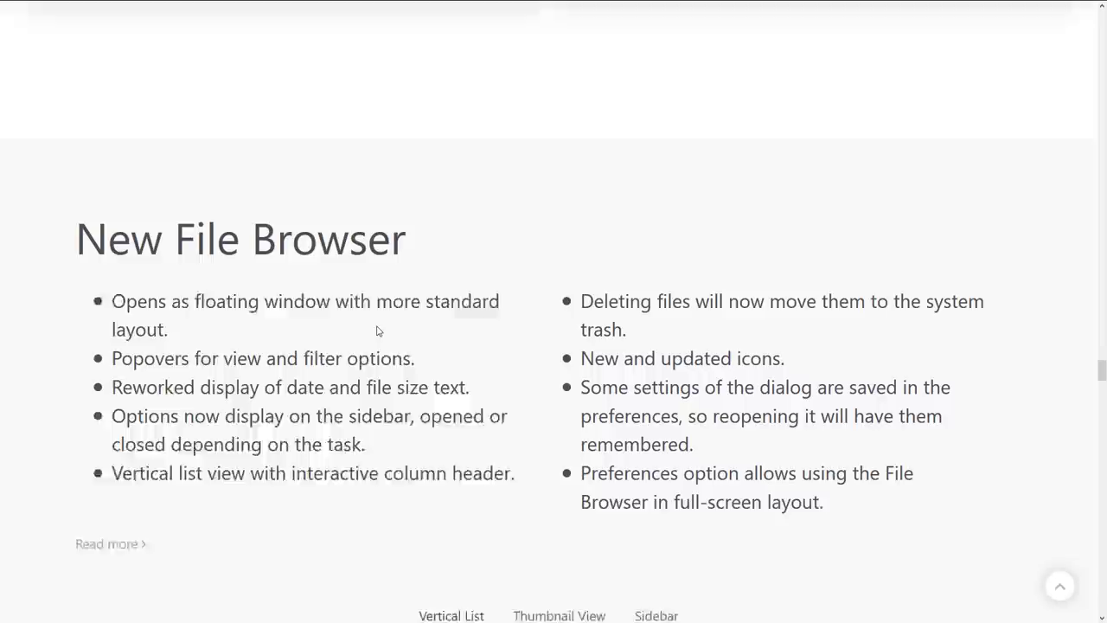
Step: Show the New File Browser's Sidebar example and continue toward the Outliner section
scroll("down", 3)
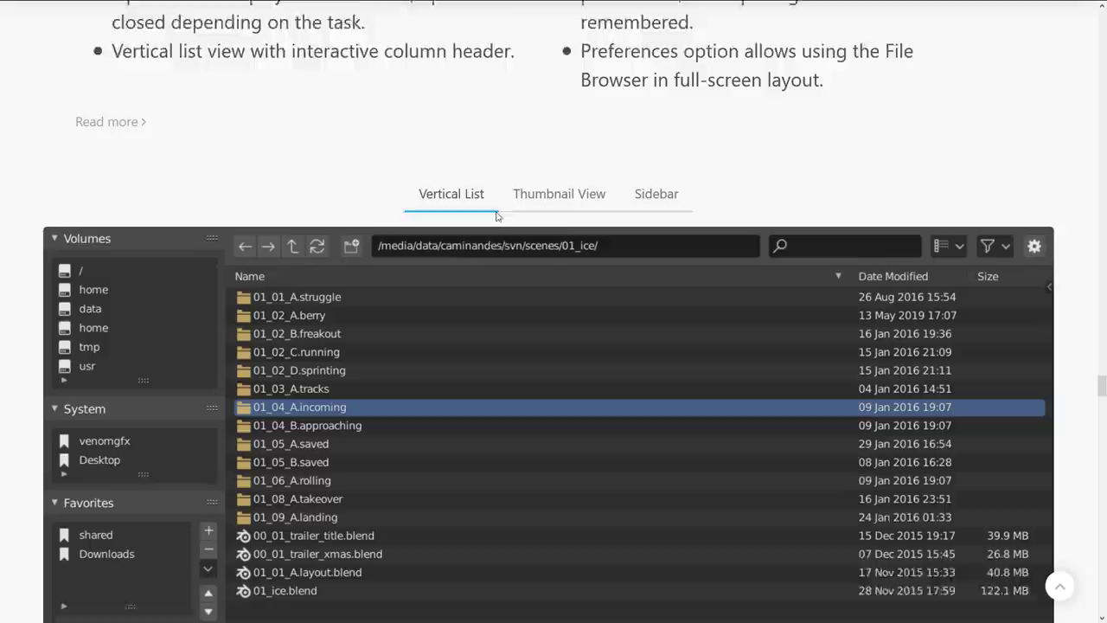
left_click(656, 194)
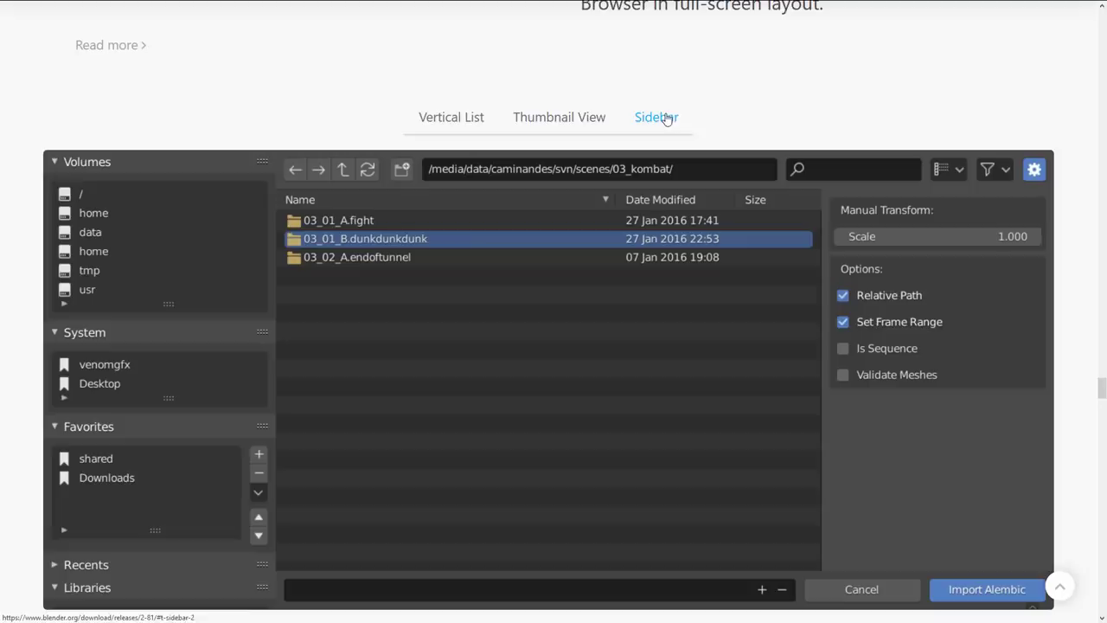
scroll("down", 3)
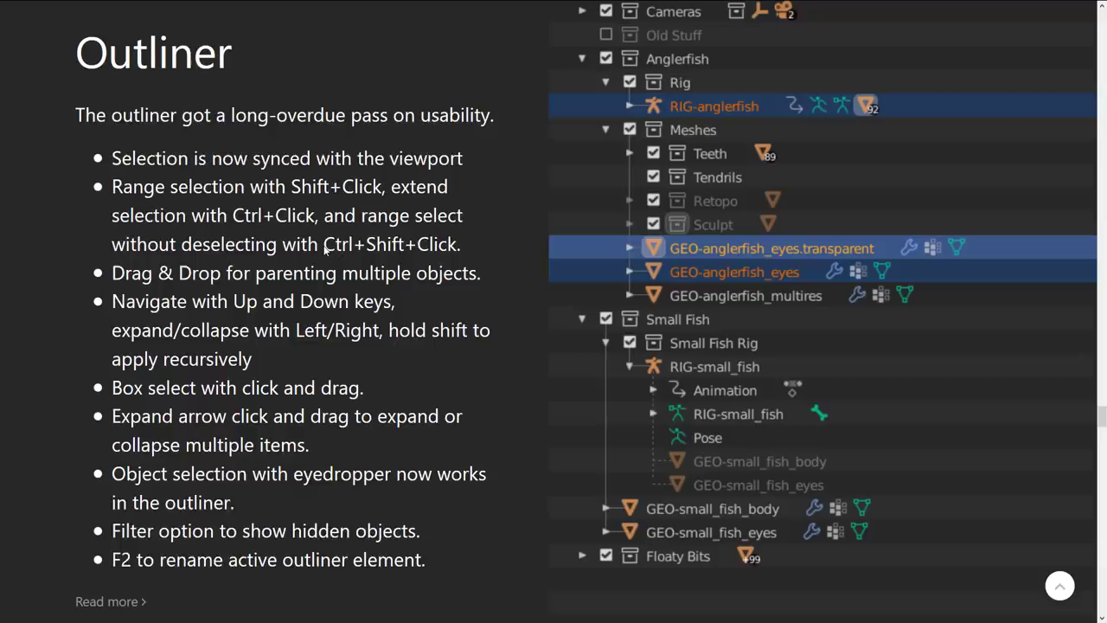
Step: Scroll past the Outliner usability list to the Transform & Snapping section
scroll("down", 3)
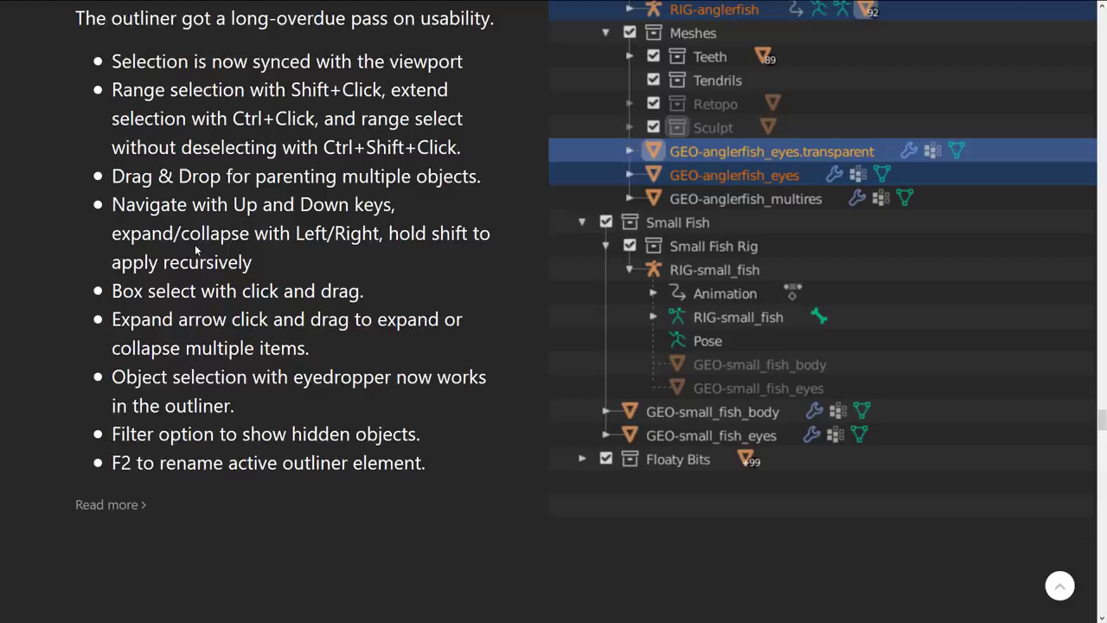
scroll("down", 3)
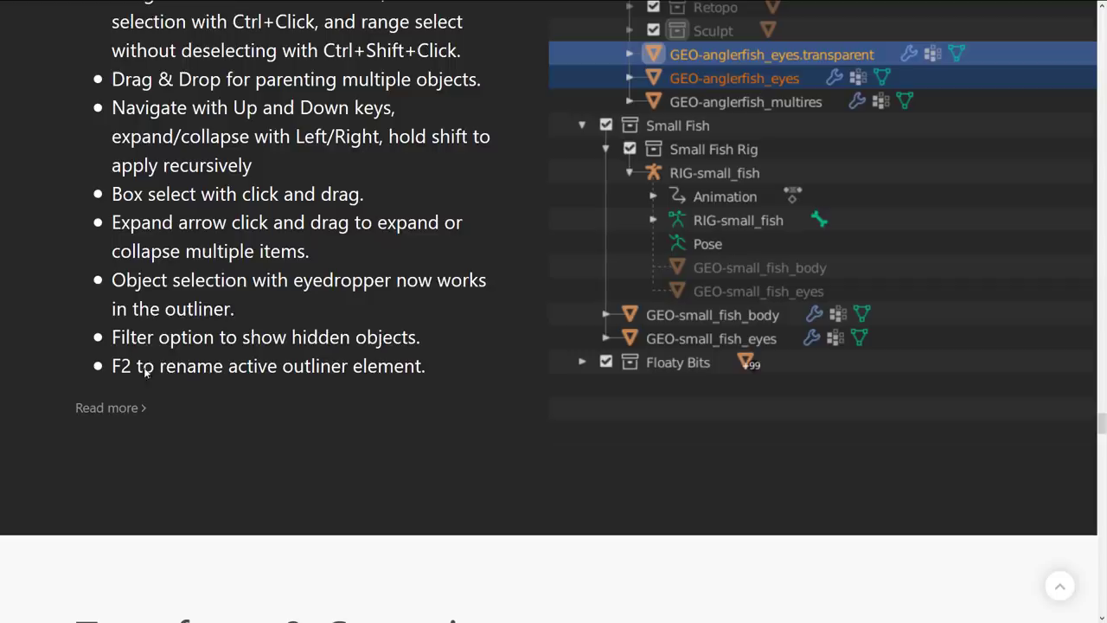
scroll("down", 3)
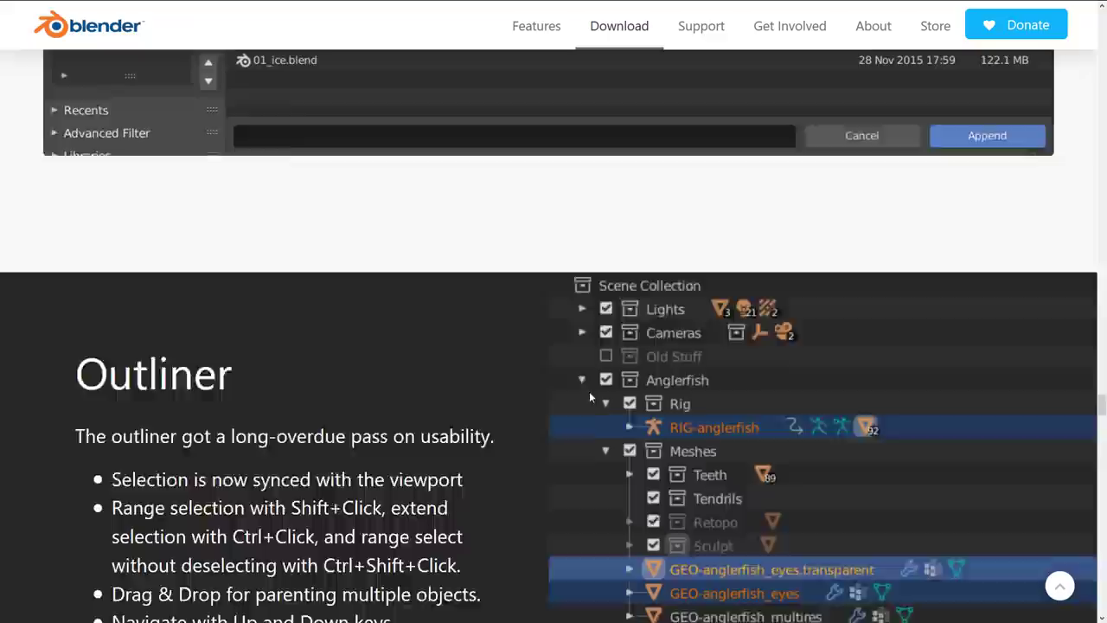
scroll("down", 3)
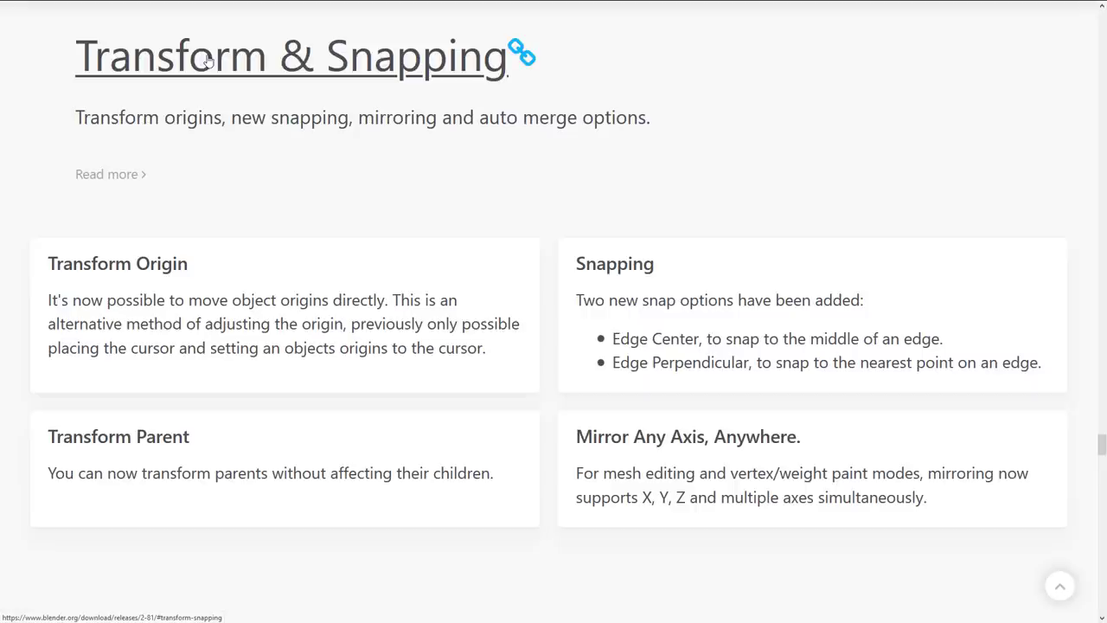
mouse_move(159, 336)
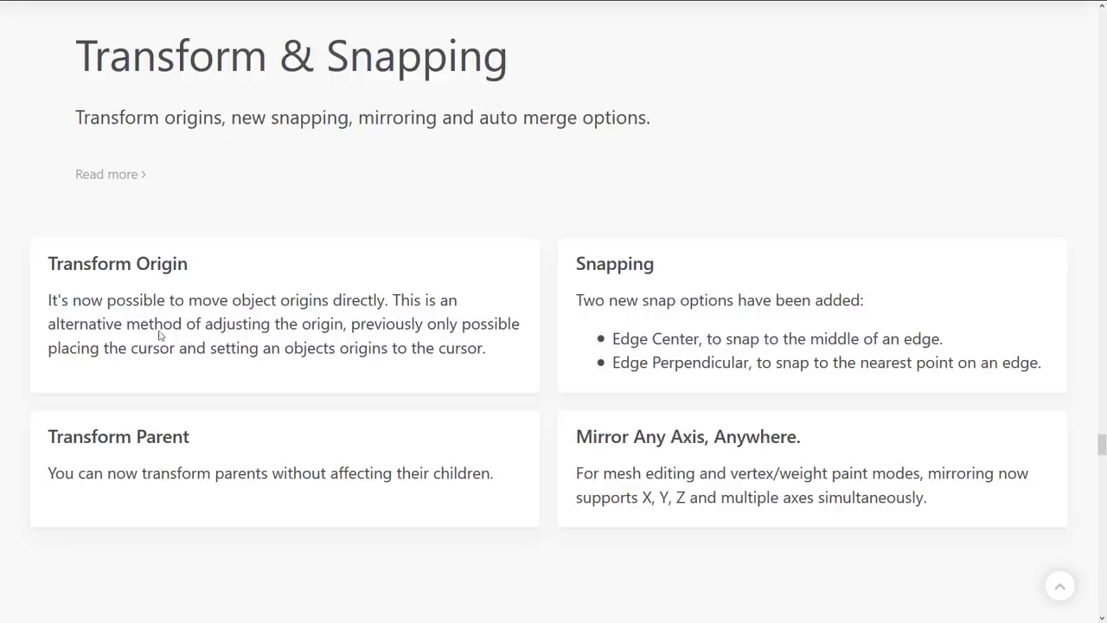
mouse_move(396, 356)
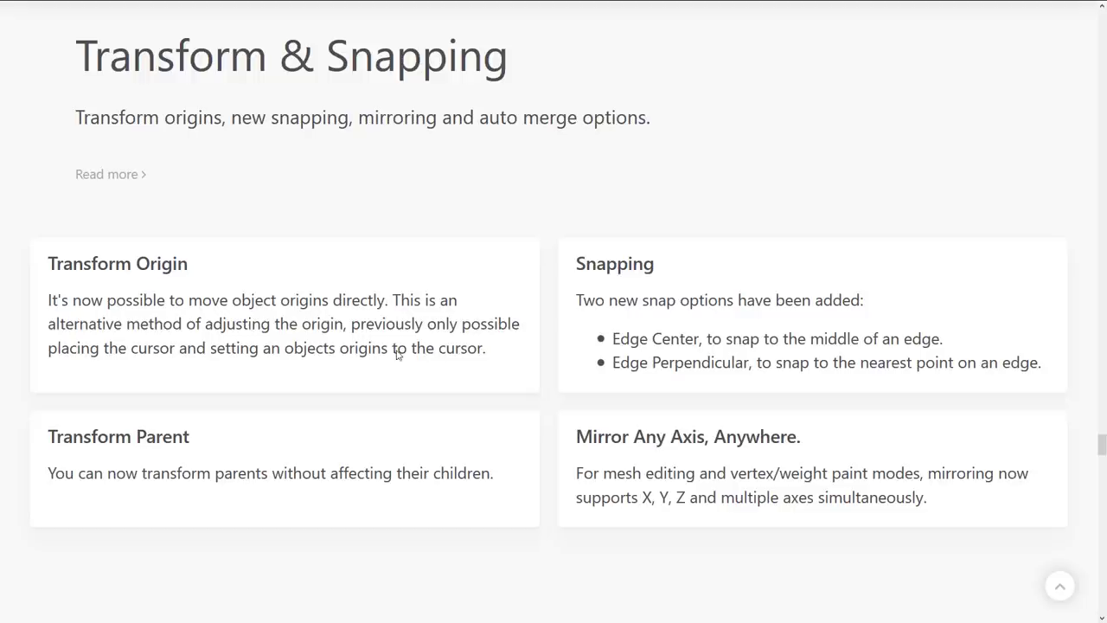
Step: Highlight the Mirror Any Axis description in Transform & Snapping and scroll on to Poly Build Improvements
scroll("down", 3)
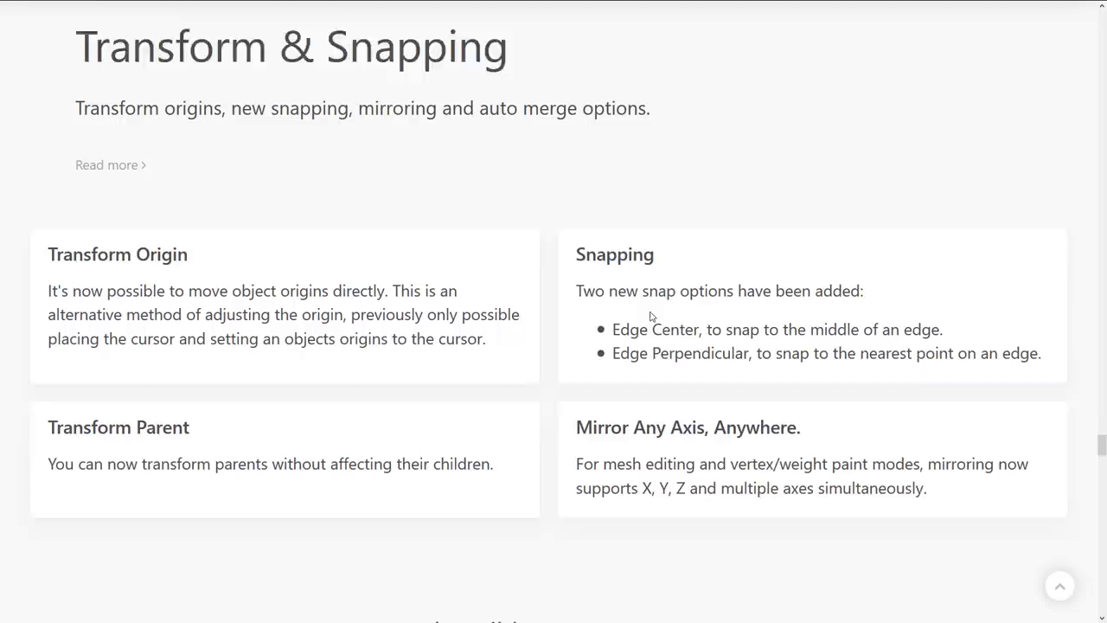
scroll("down", 3)
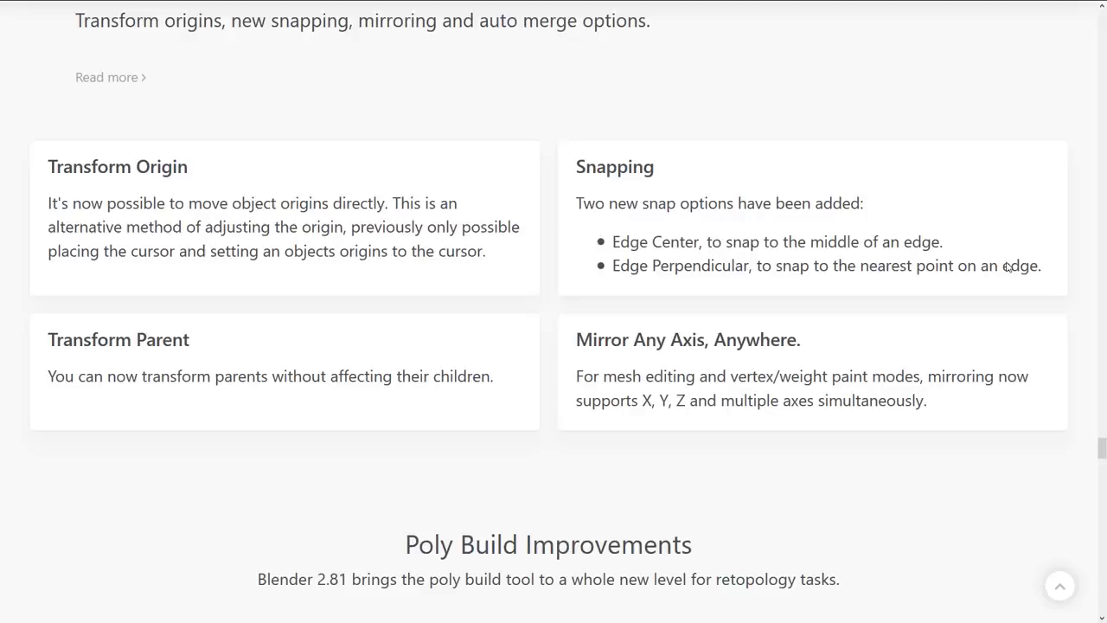
mouse_move(630, 346)
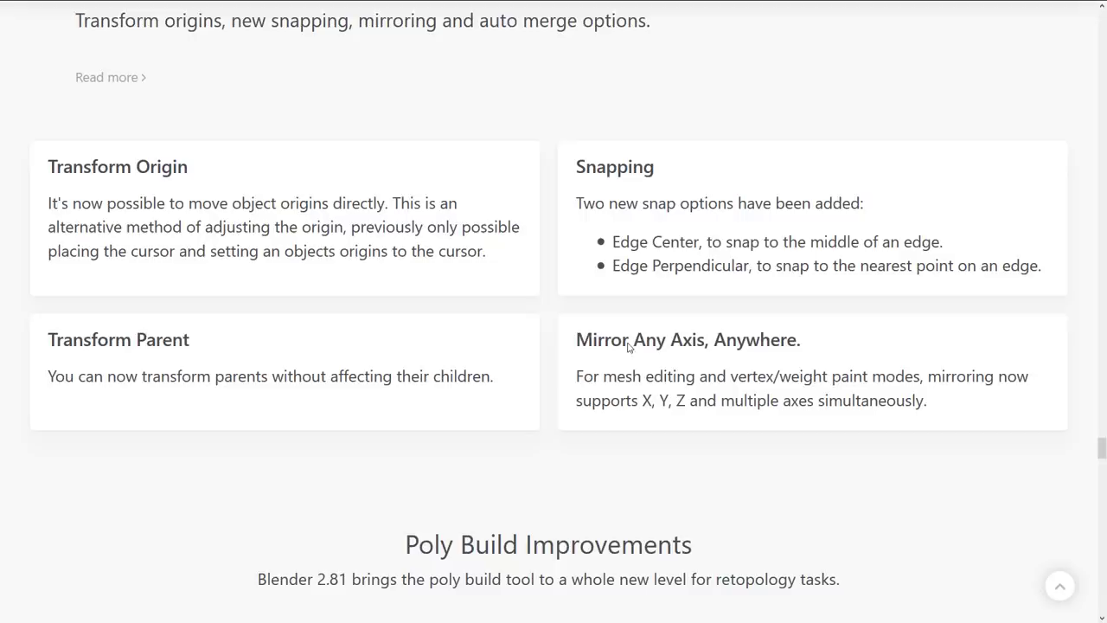
left_click_drag(576, 375, 927, 401)
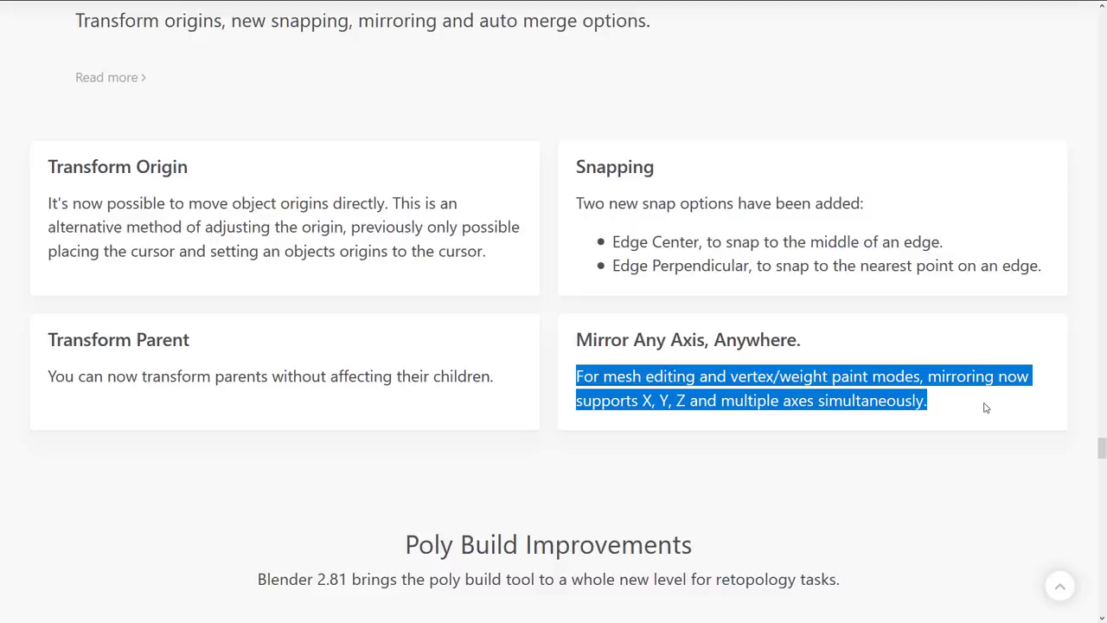
scroll("down", 3)
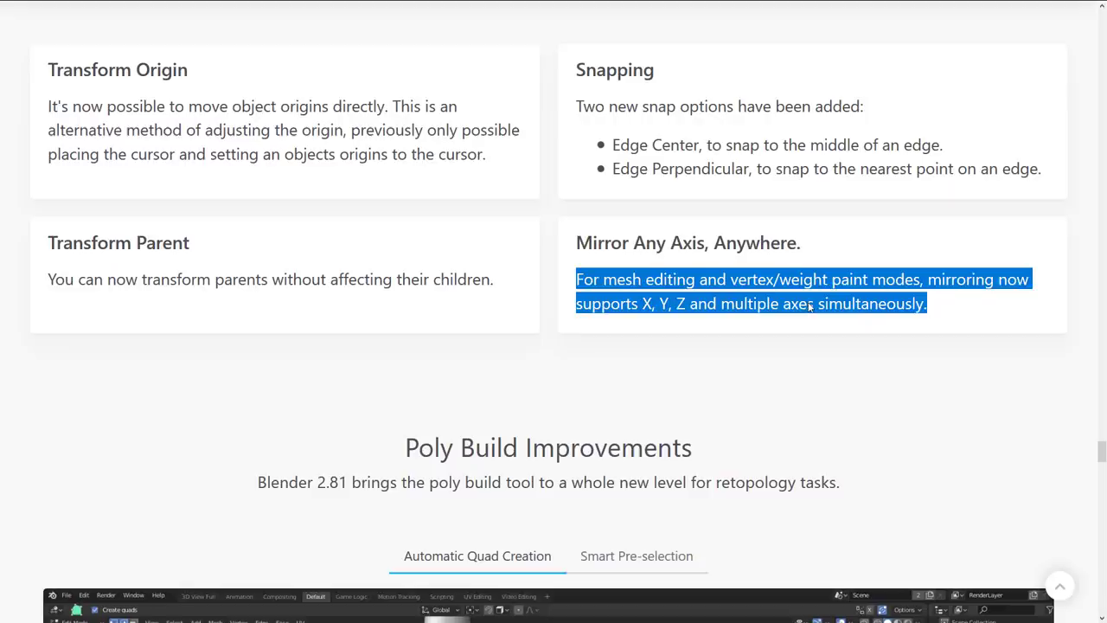
scroll("down", 3)
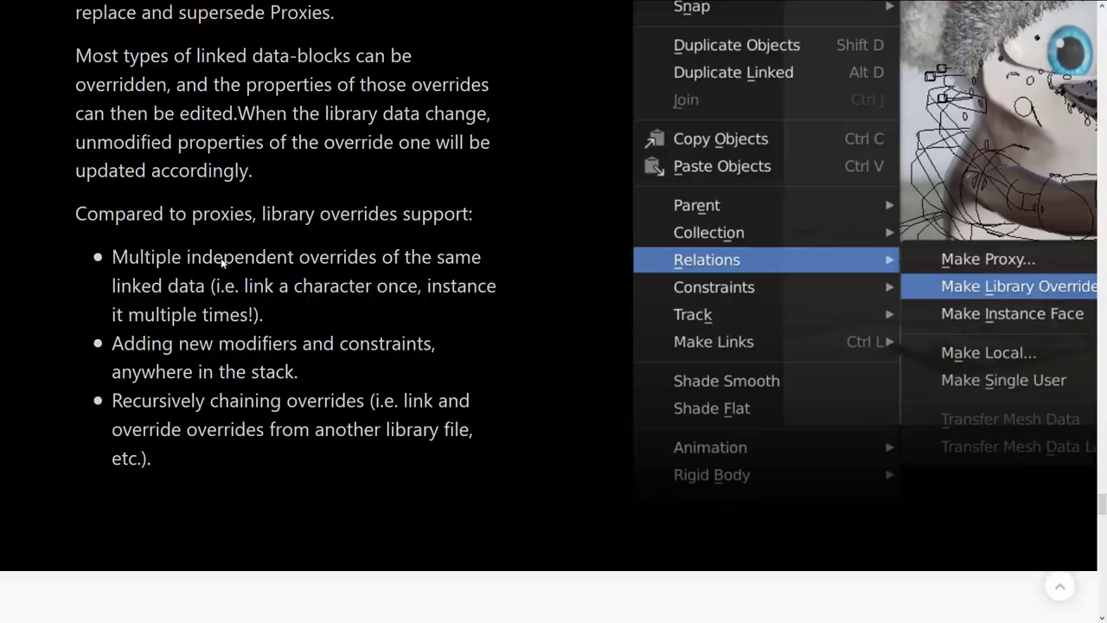
Step: Scroll through the Library Overrides supported-features list until the Viewport heading appears
scroll("down", 3)
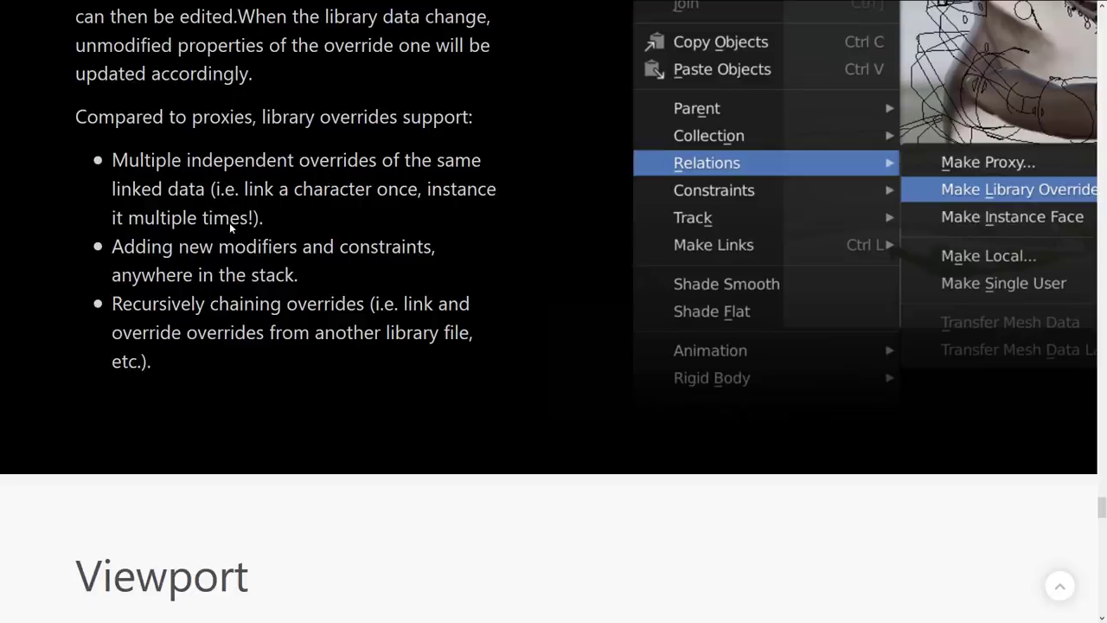
scroll("down", 3)
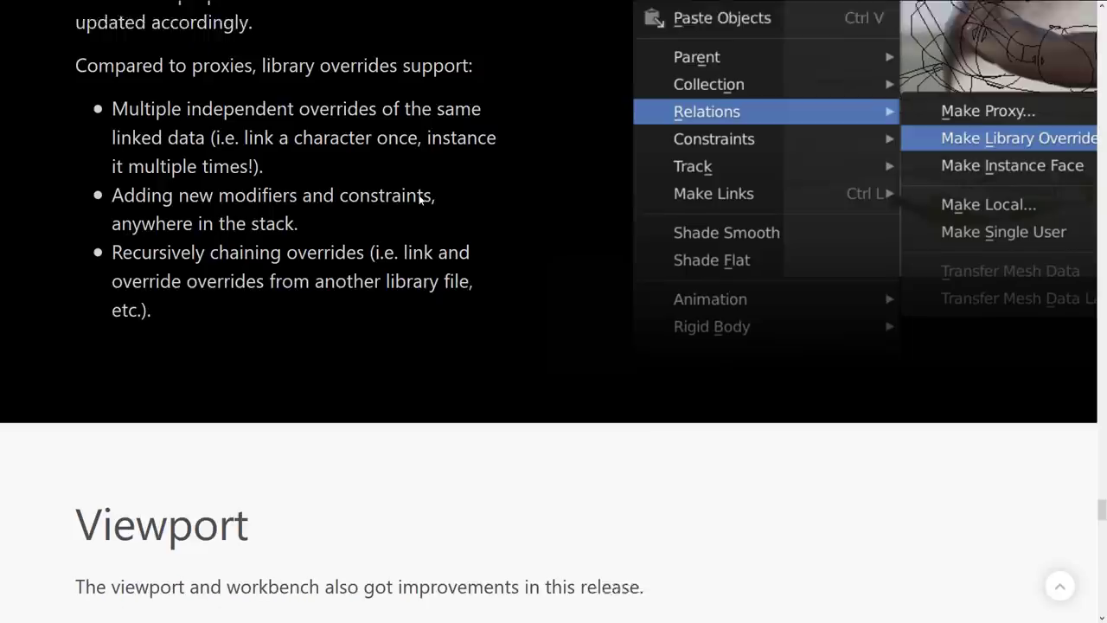
scroll("down", 3)
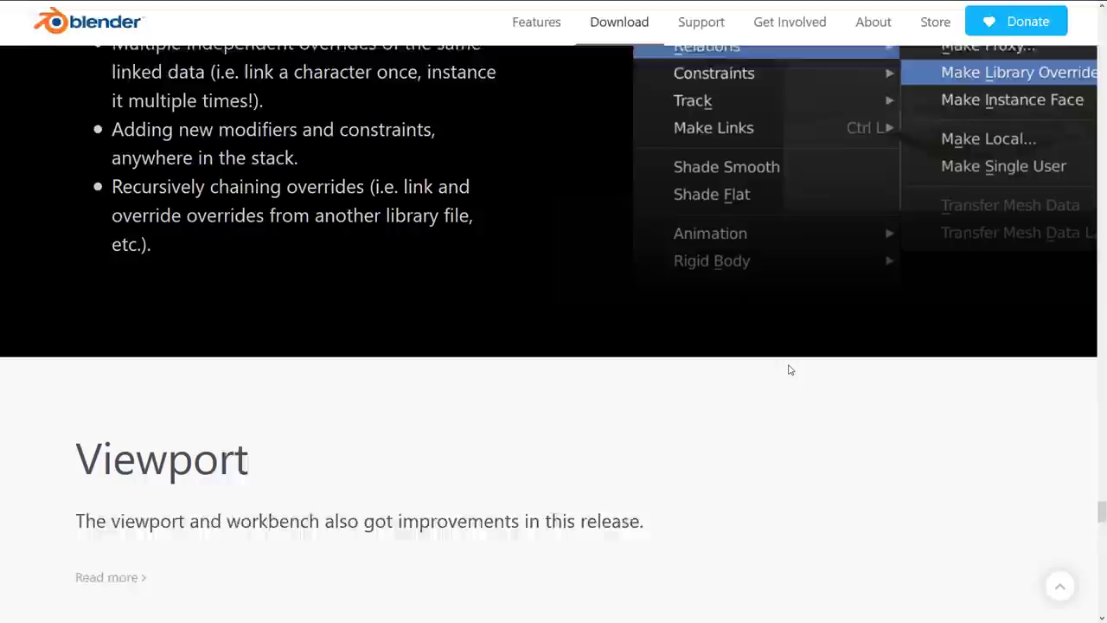
Step: Scroll through the Viewport cards (Local Collections, Mesh Analysis) to the start of Batch Rename
scroll("down", 3)
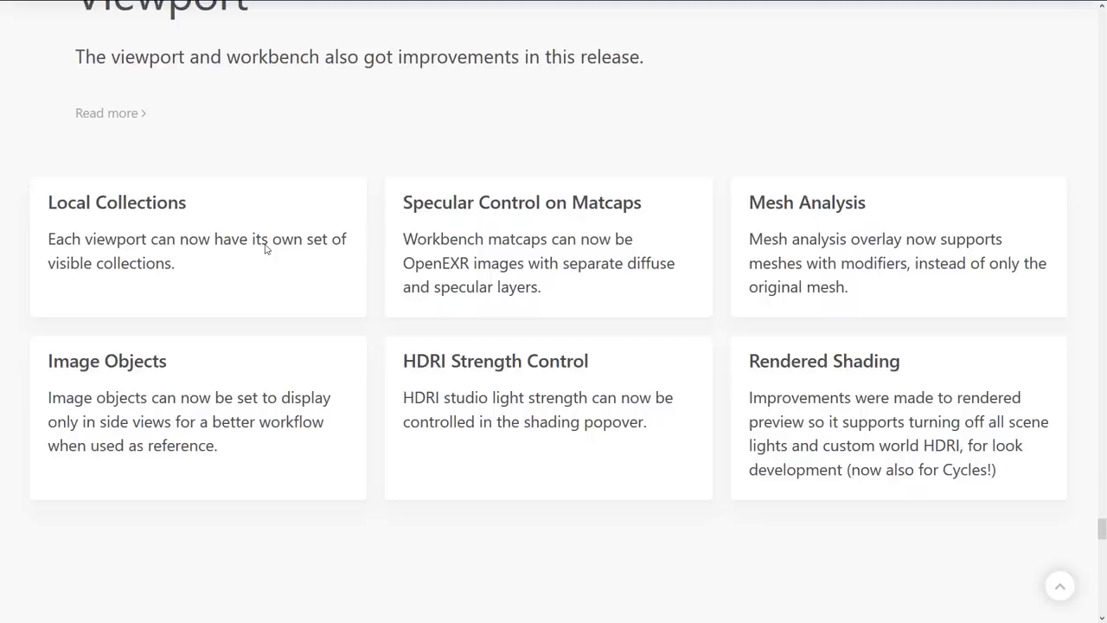
mouse_move(436, 243)
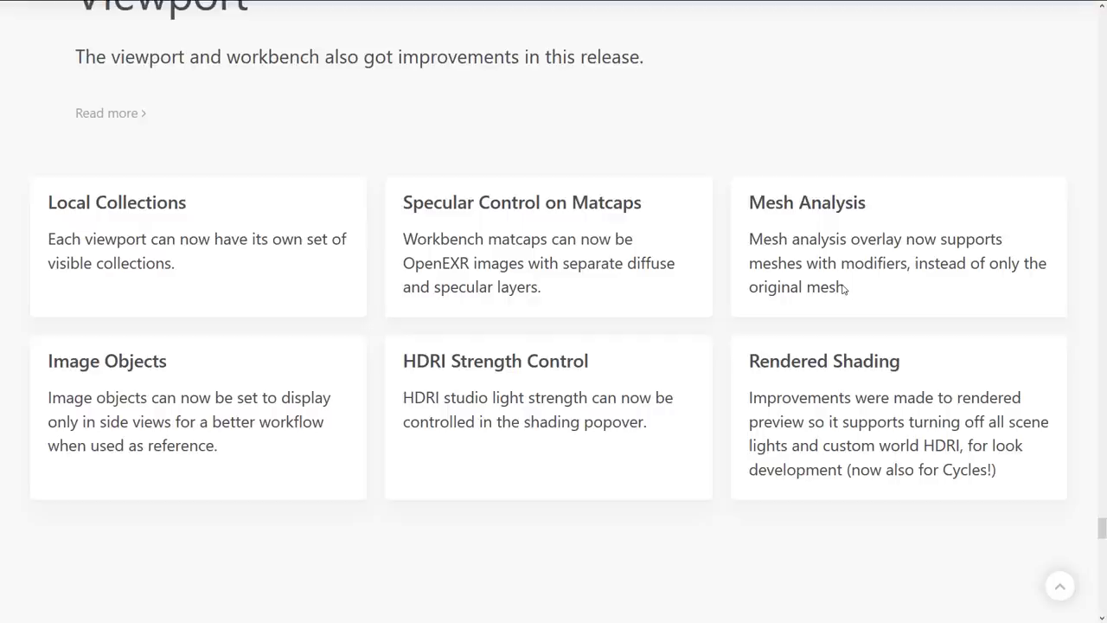
scroll("down", 3)
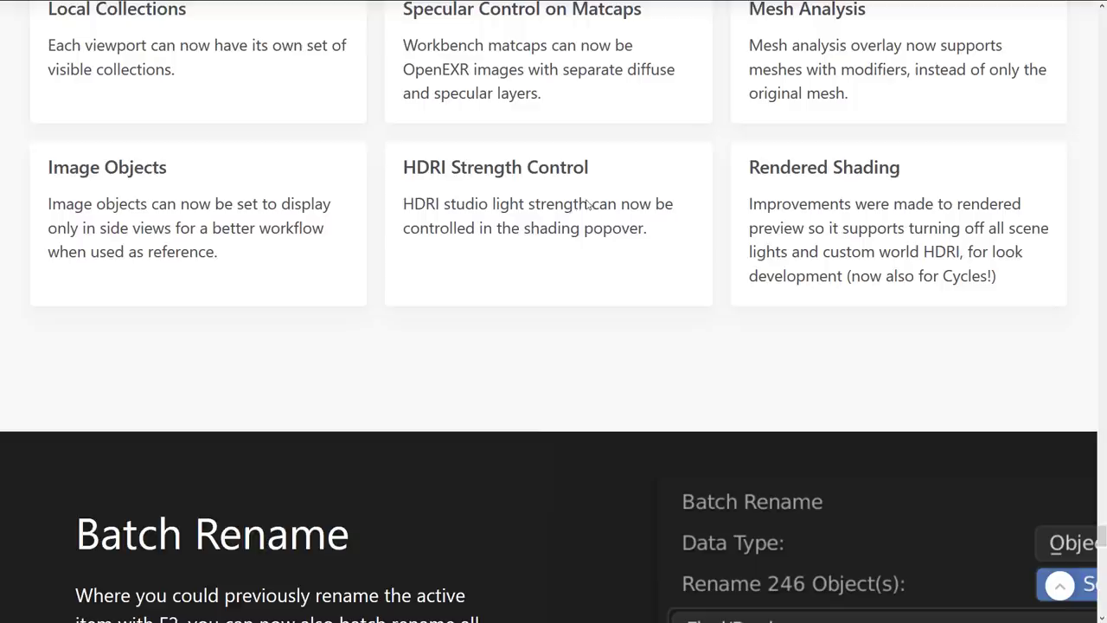
Step: Scroll past Batch Rename to the 'But Wait! There's More' list of extra features
scroll("down", 3)
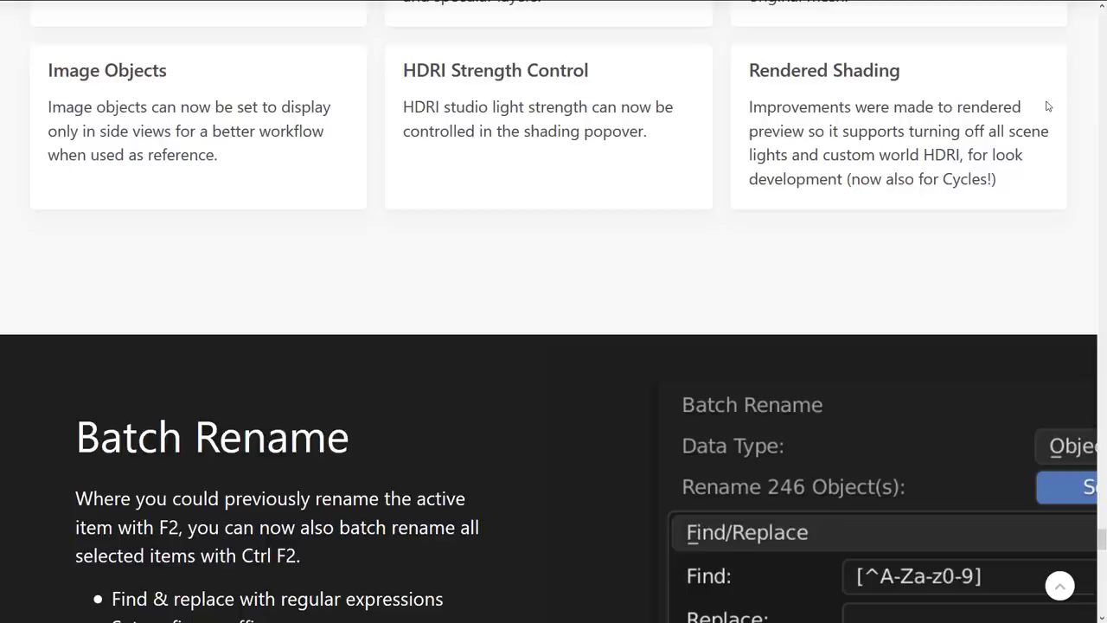
mouse_move(879, 218)
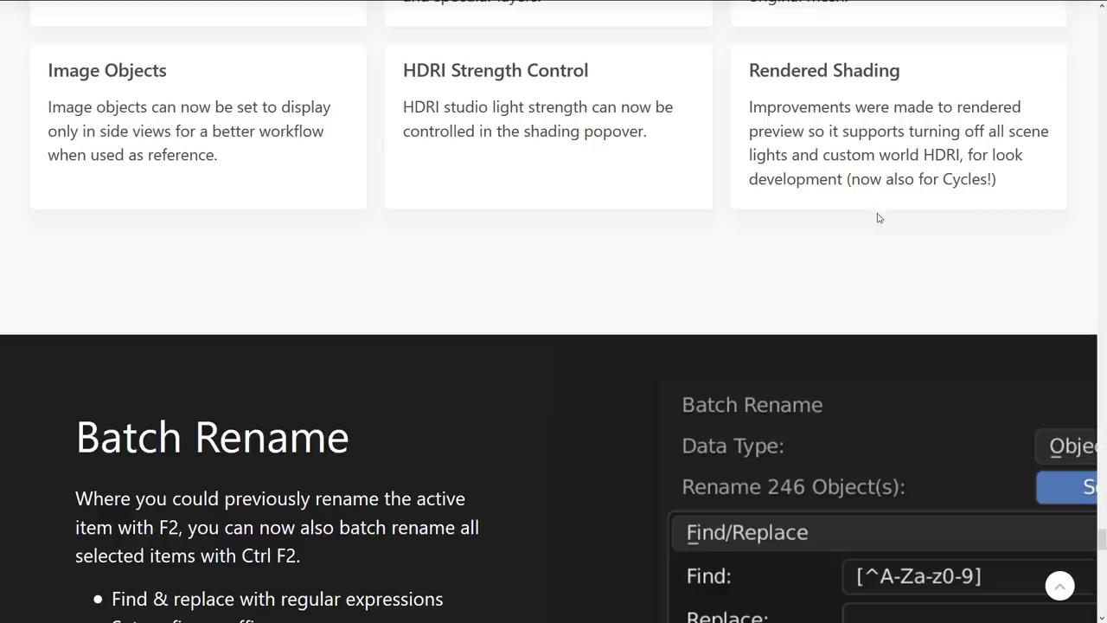
scroll("down", 3)
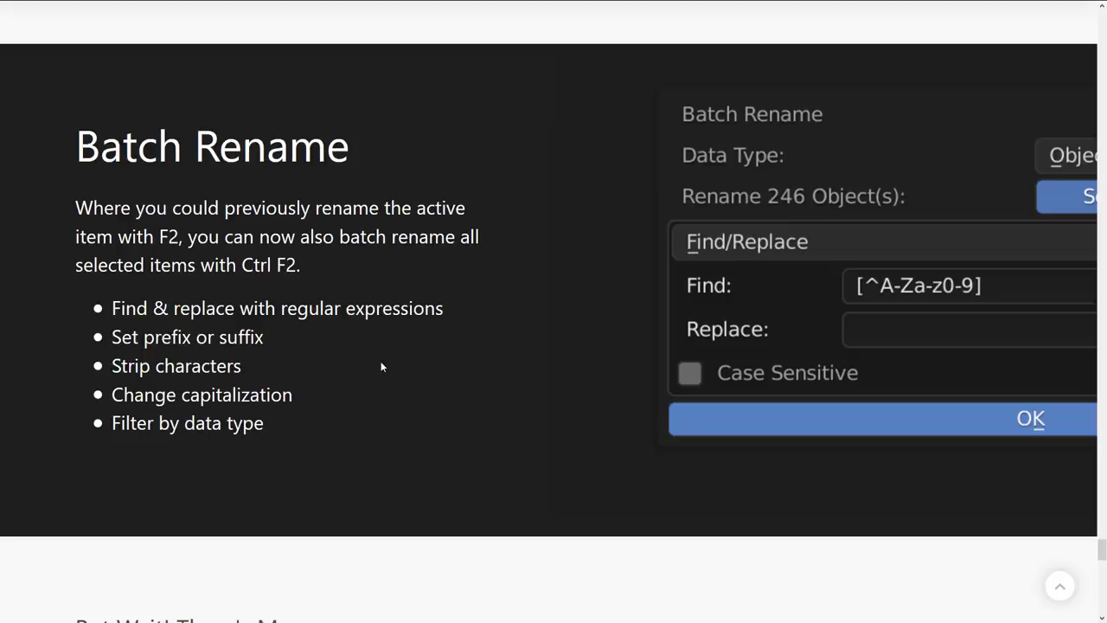
scroll("down", 3)
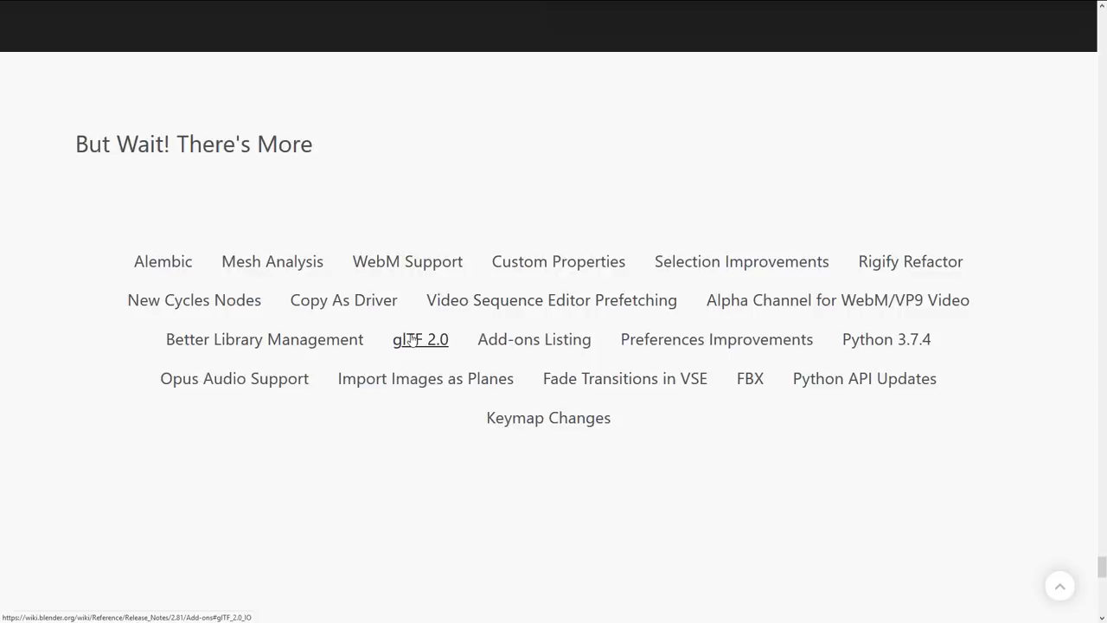
mouse_move(409, 261)
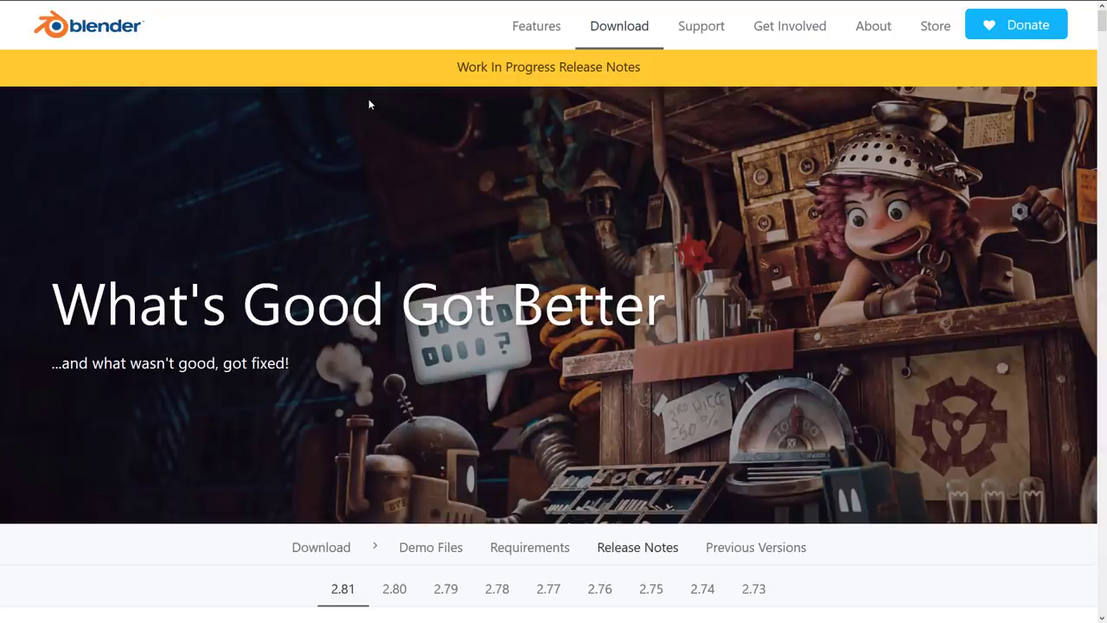
Step: Scroll the 2.81 release notes page before the CG Cookie 'What's New in Blender 2.81' article opens
scroll("down", 3)
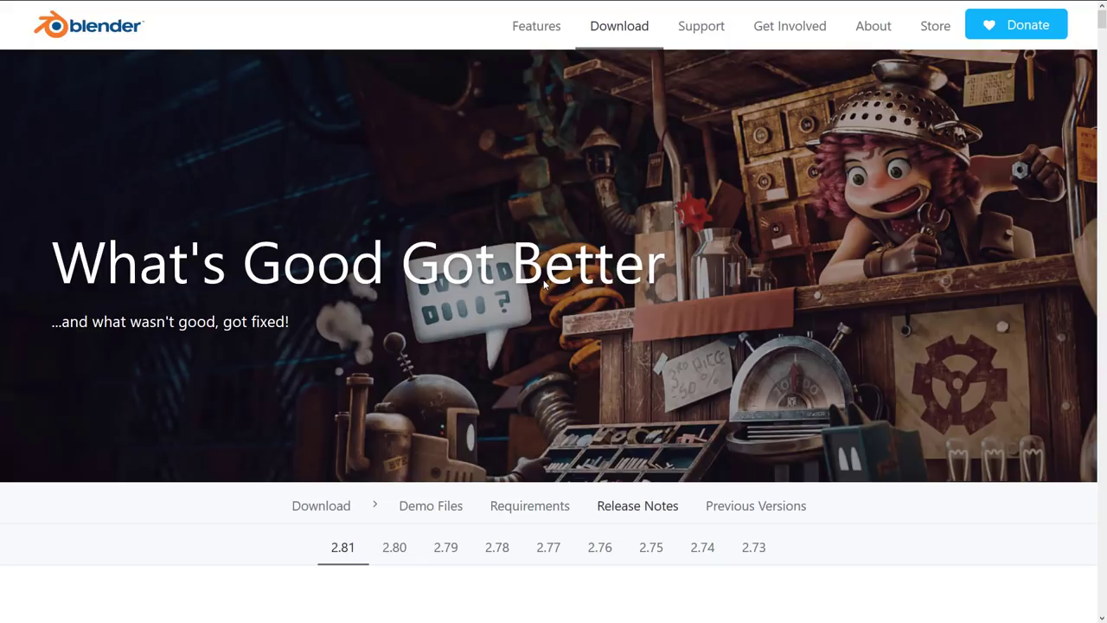
scroll("down", 3)
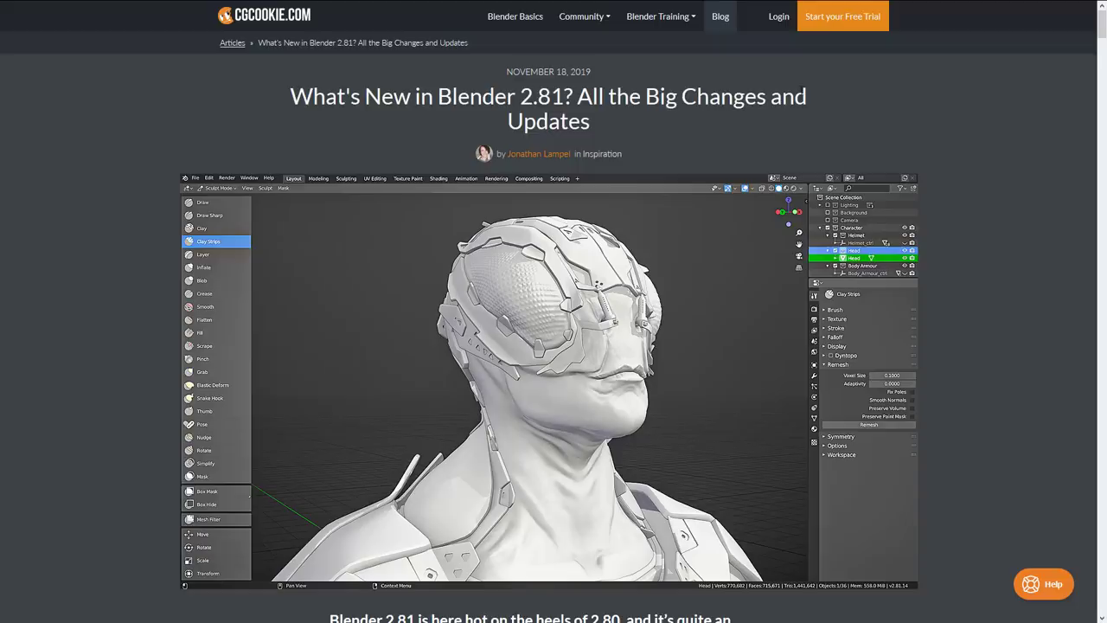
Step: Scroll the CG Cookie 2.81 article through its File Browser, Viewport, Auto Masking and Outliner sections
scroll("down", 3)
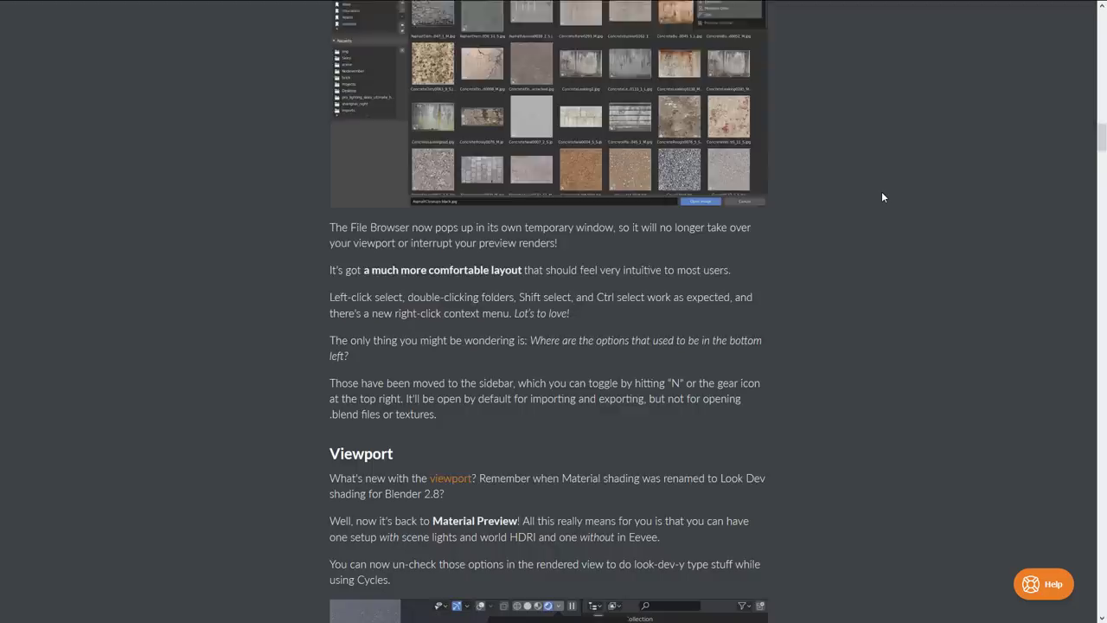
scroll("down", 3)
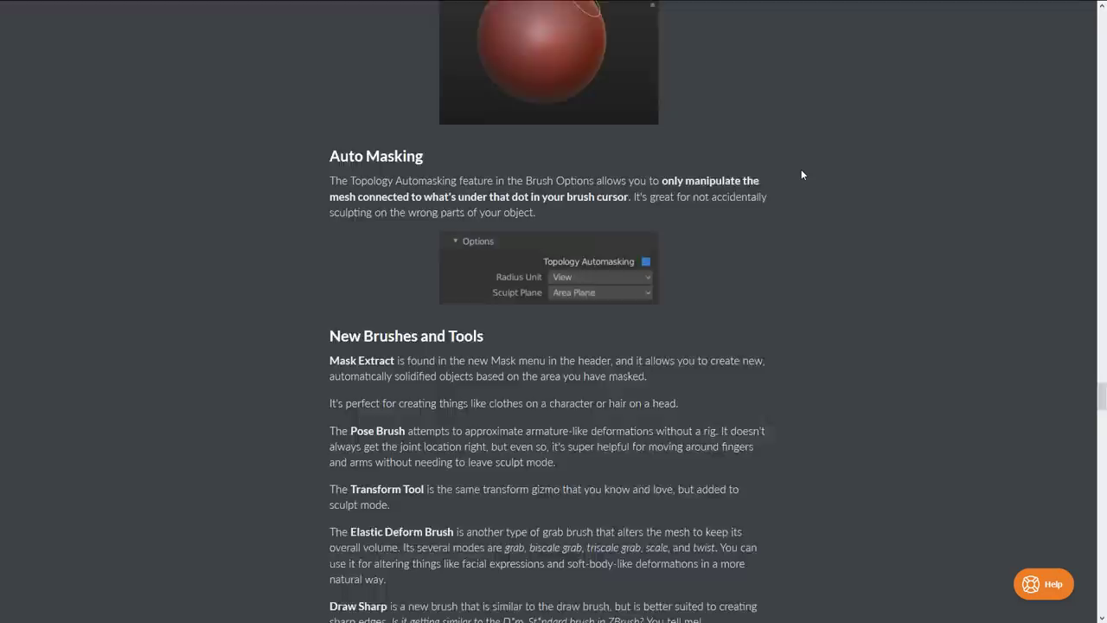
scroll("down", 3)
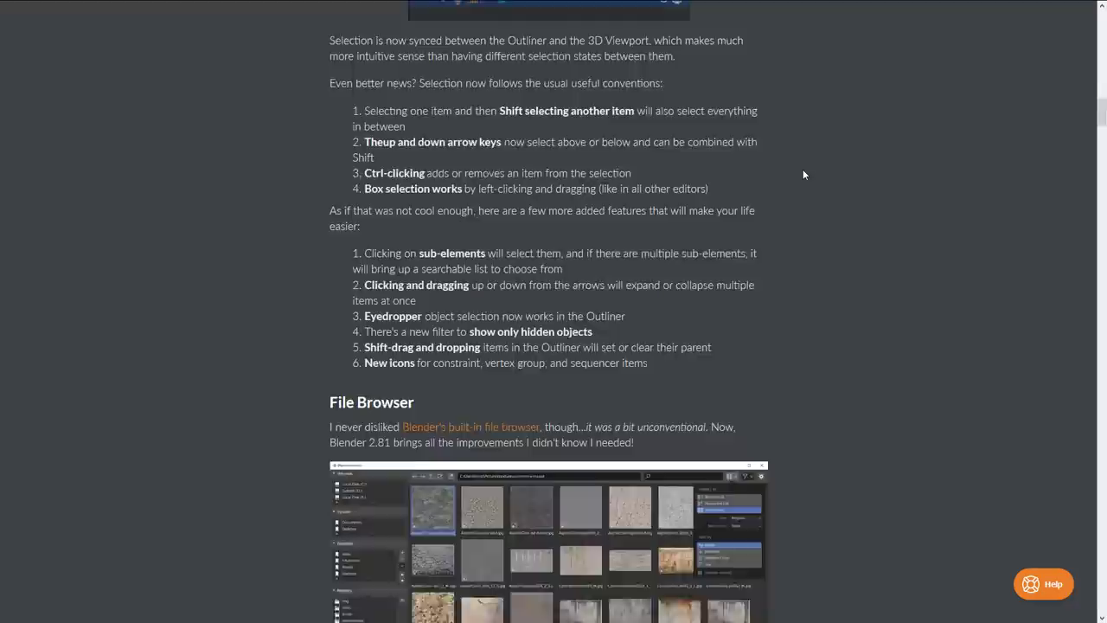